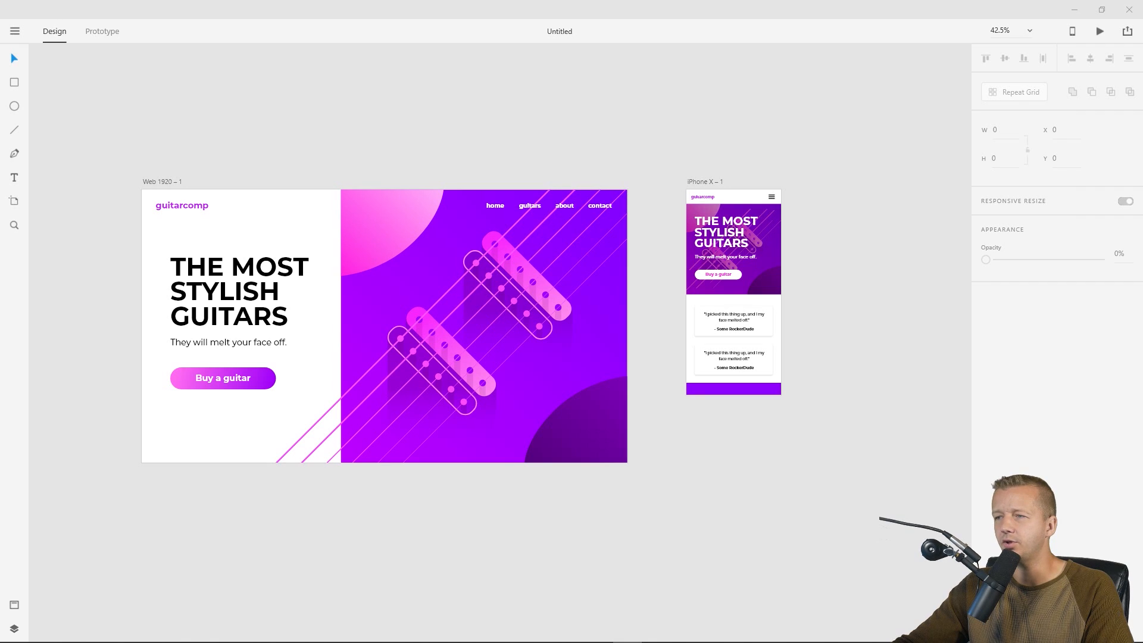
- Zoom to about 93% and select the 'iPhone X – 1' artboard as the design to export
left_click(162, 181)
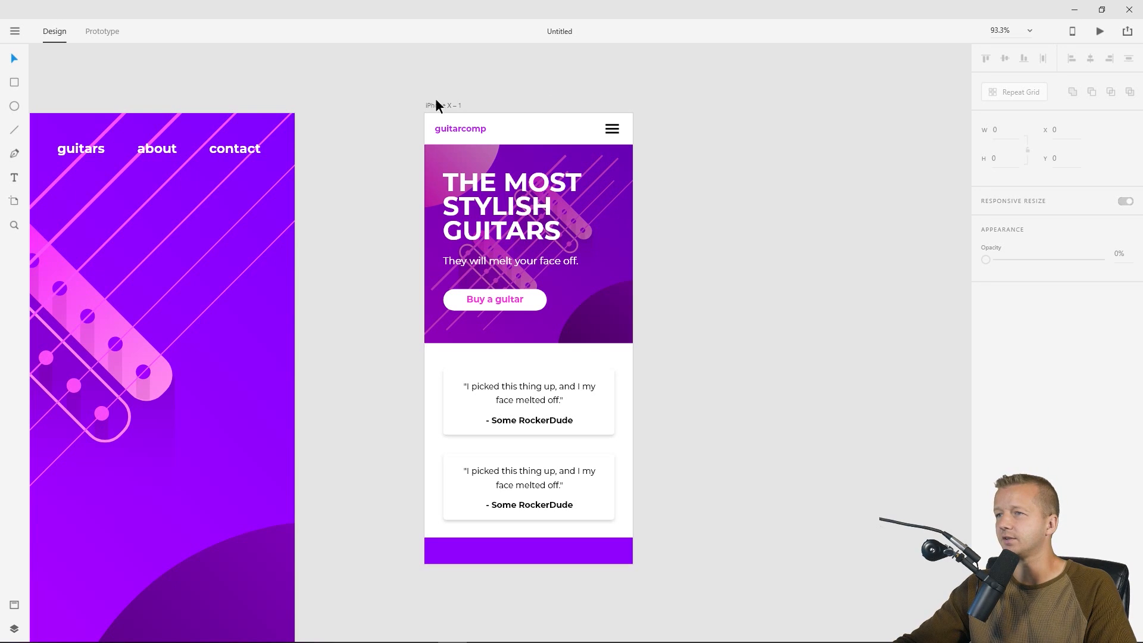
left_click(442, 105)
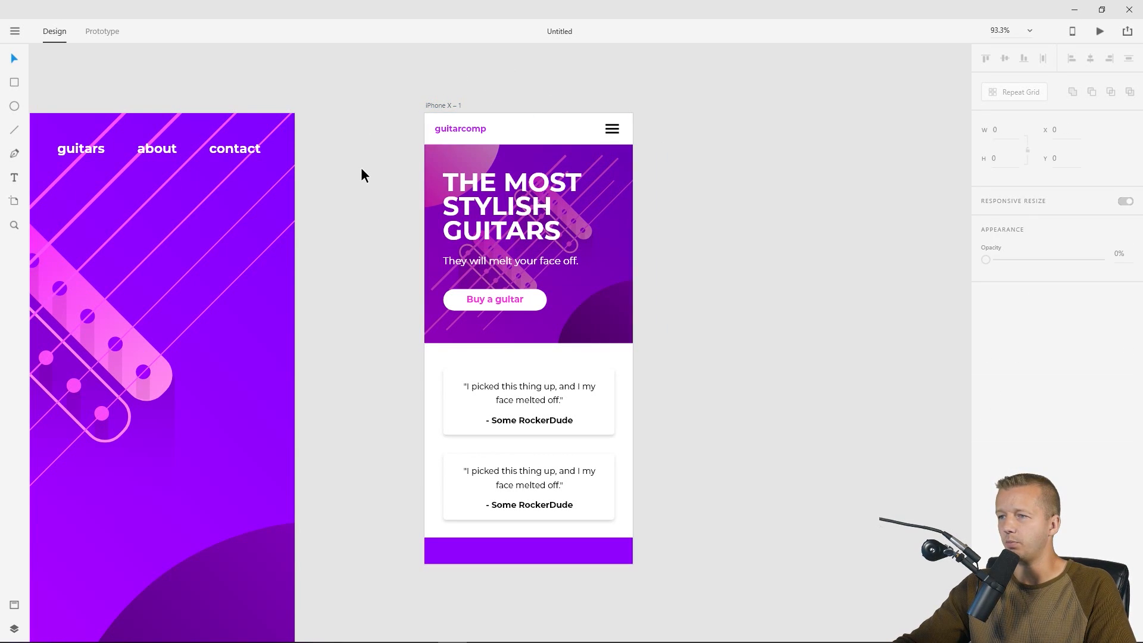
left_click(442, 105)
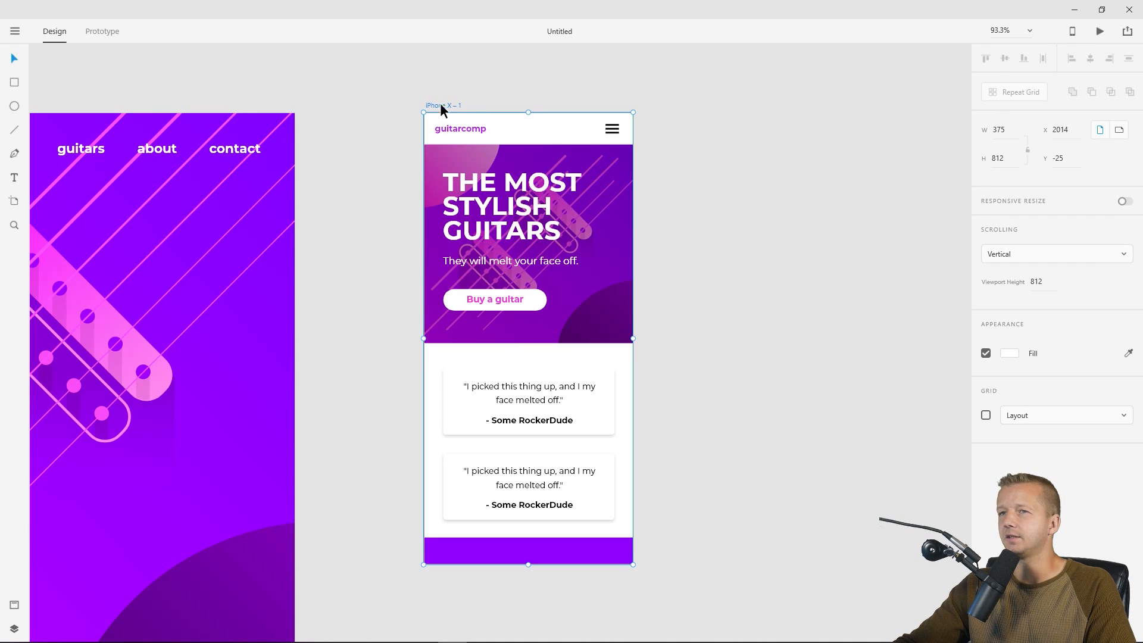
mouse_move(15, 31)
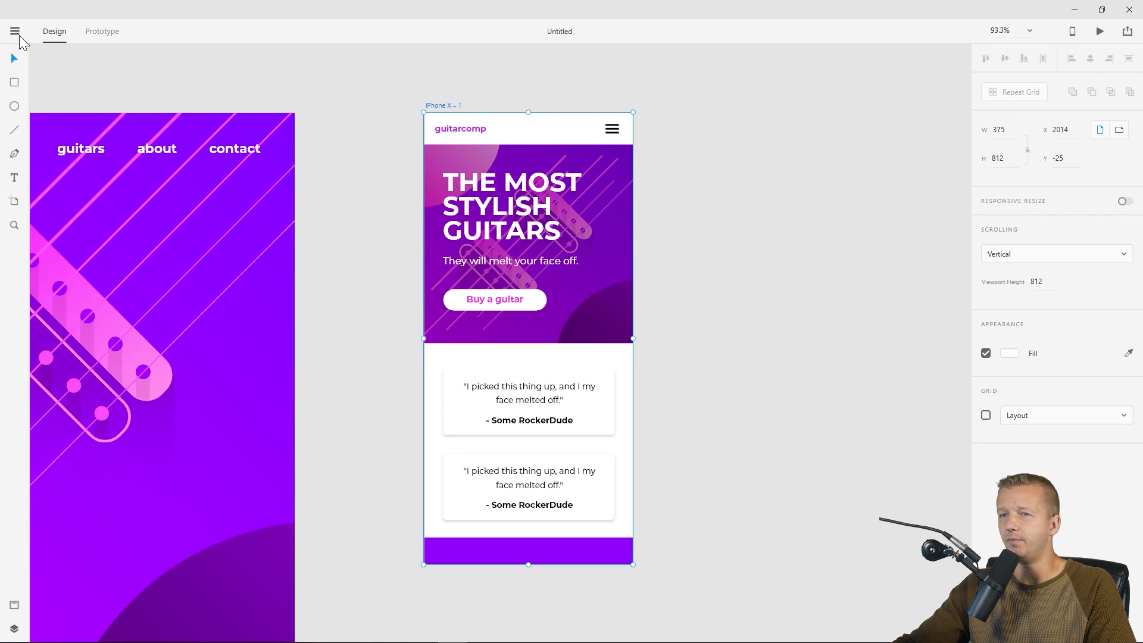
left_click(14, 31)
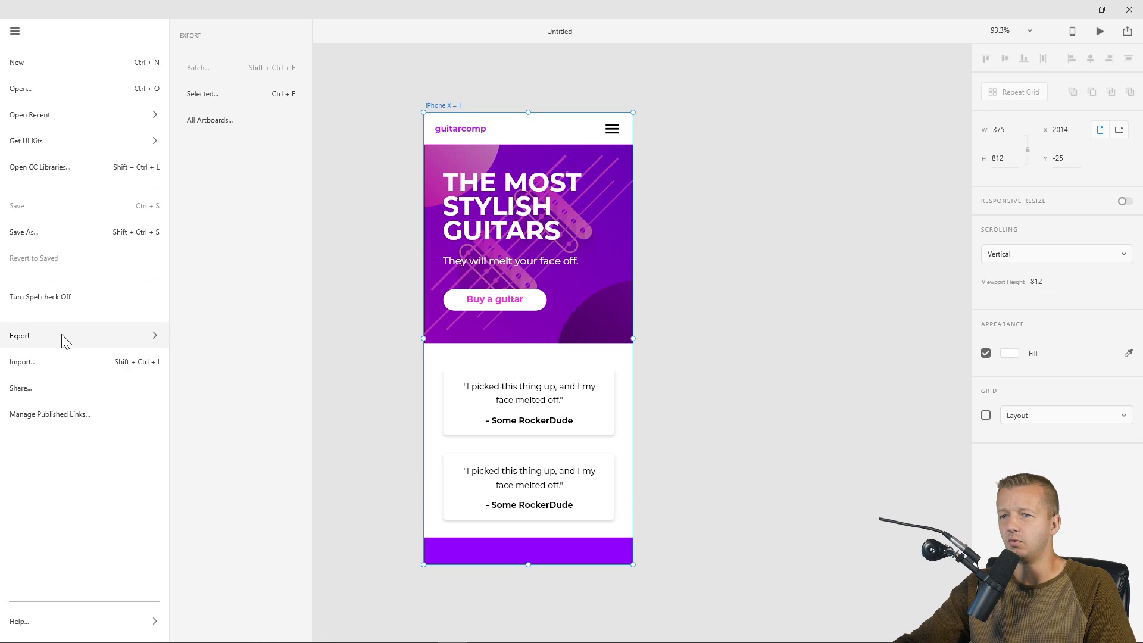
mouse_move(212, 100)
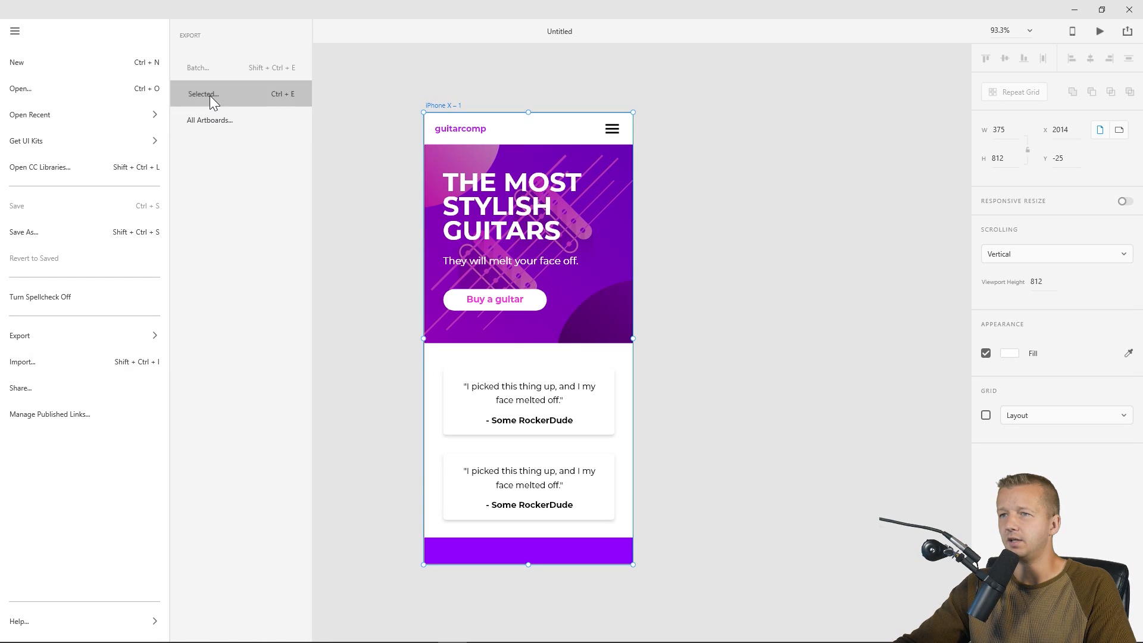
left_click(202, 93)
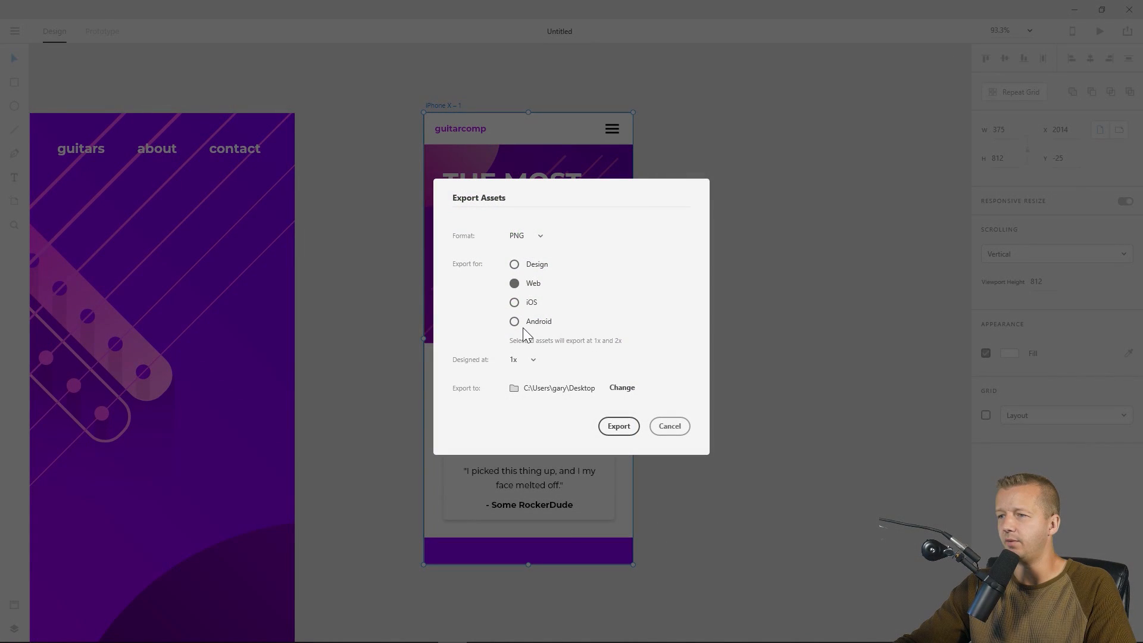
mouse_move(546, 344)
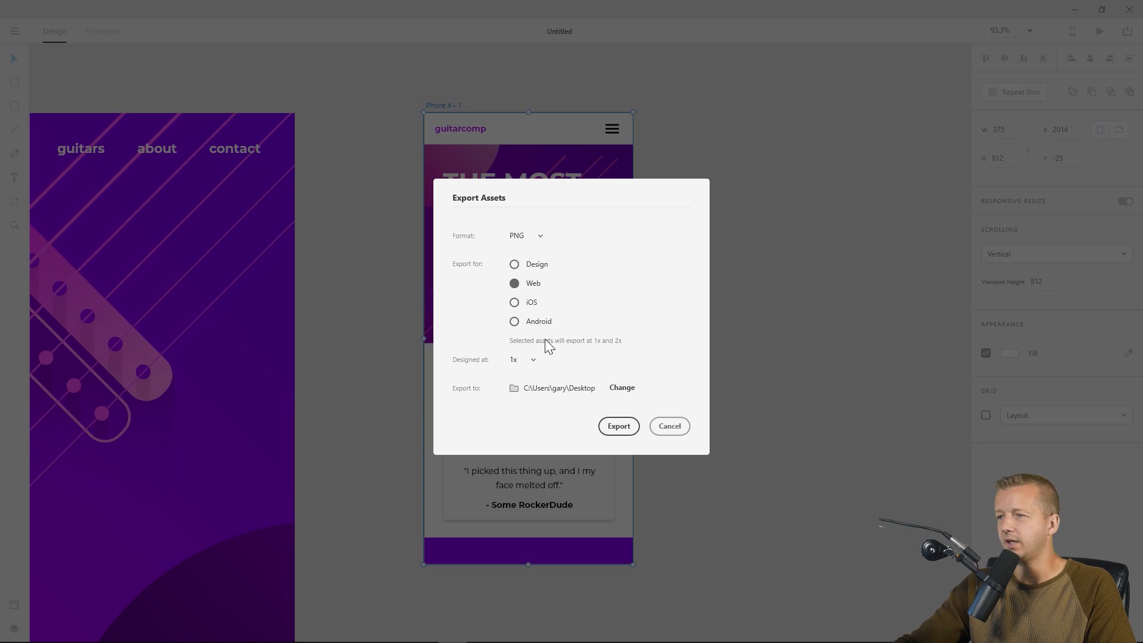
mouse_move(619, 348)
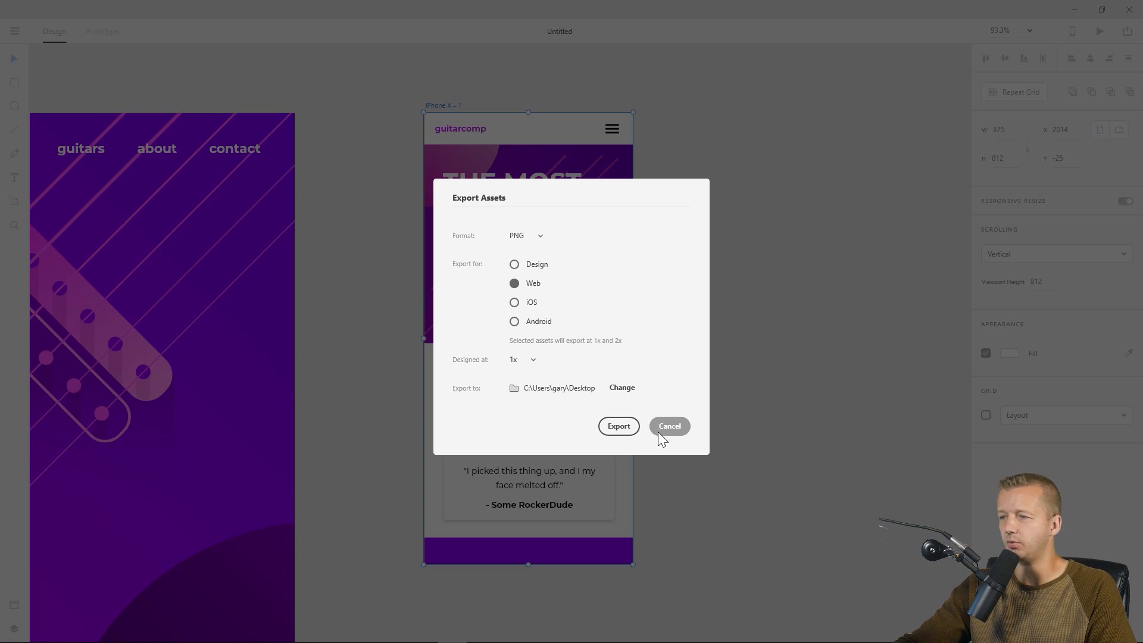
left_click(668, 426)
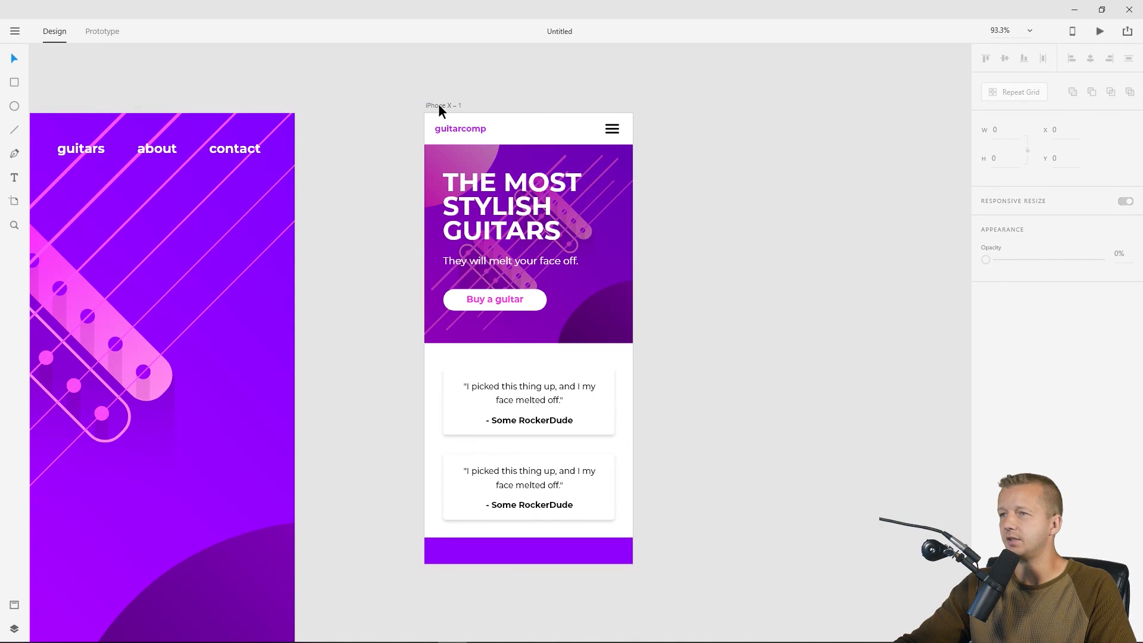
mouse_move(736, 118)
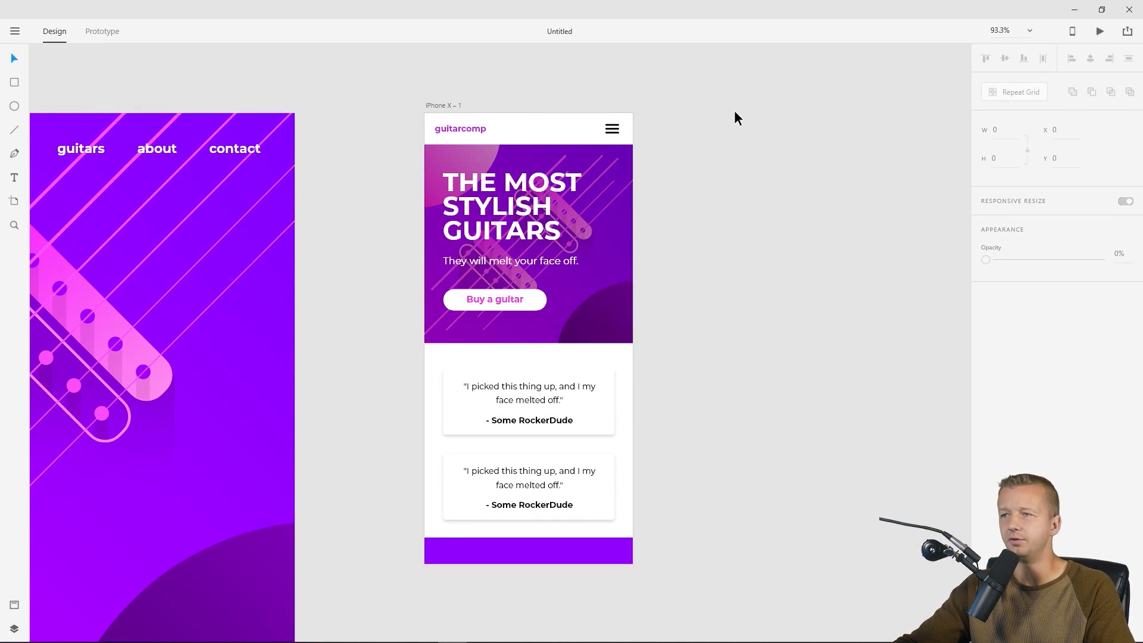
mouse_move(1090, 25)
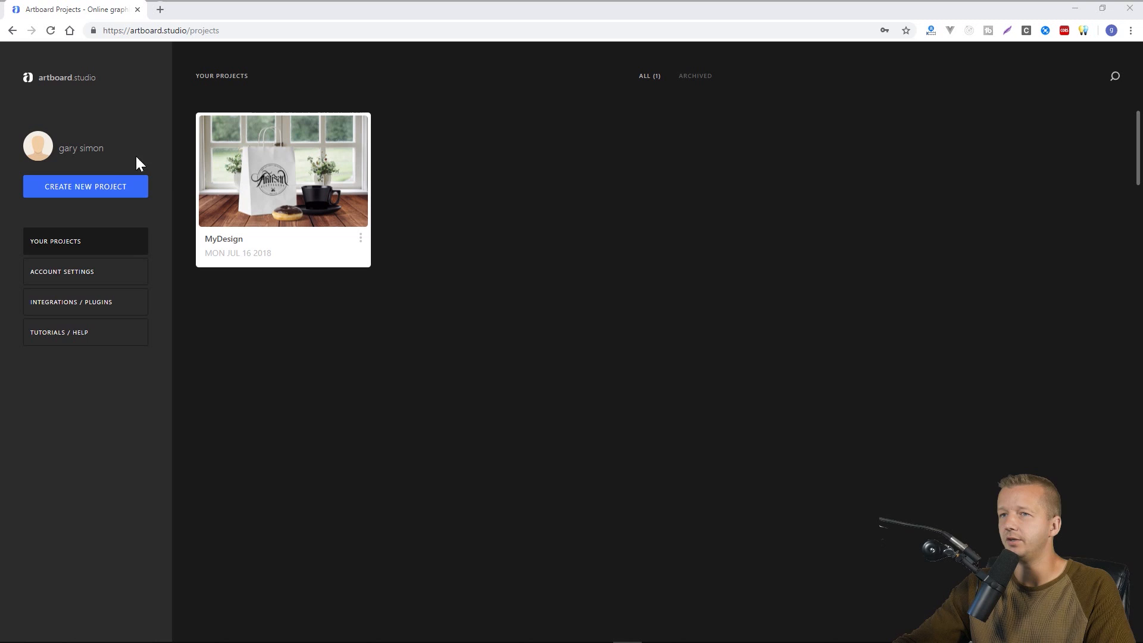
mouse_move(120, 168)
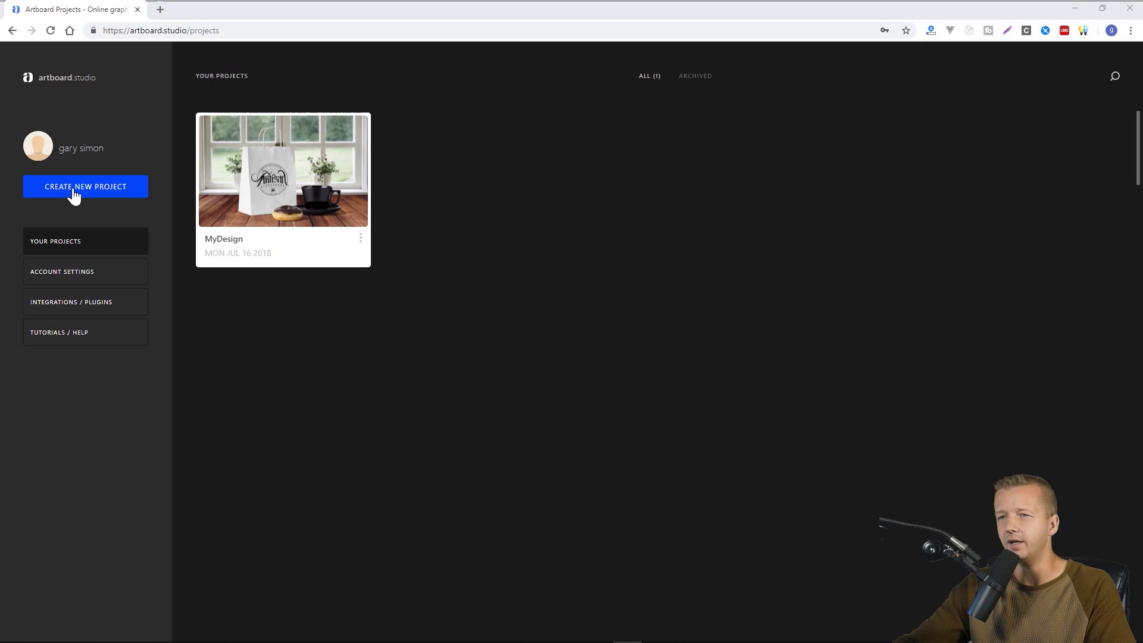
mouse_move(518, 231)
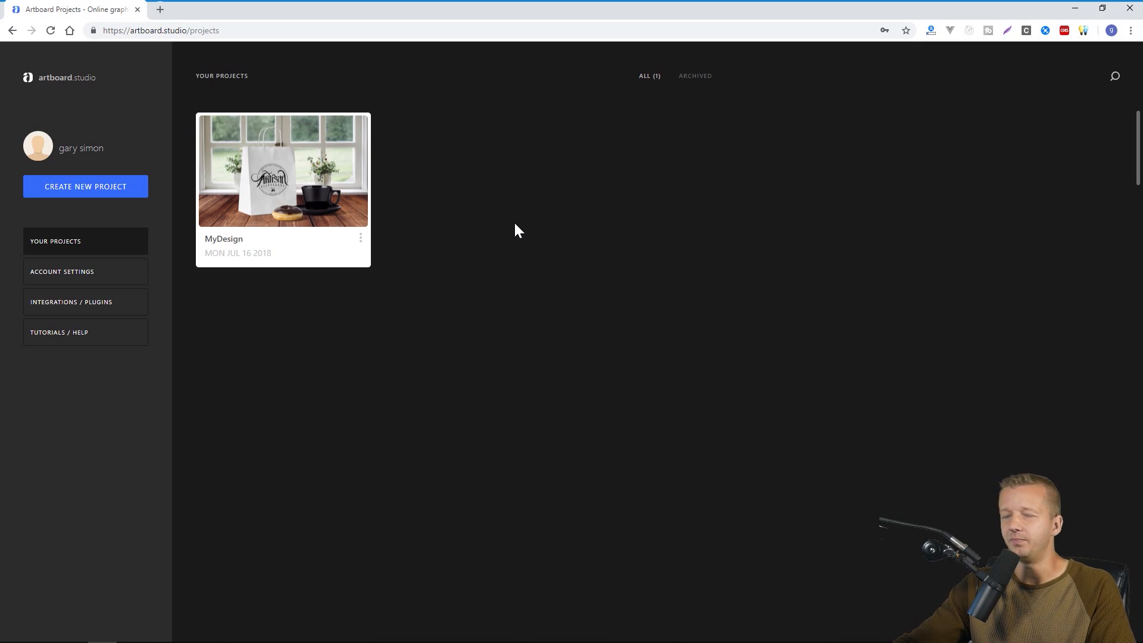
mouse_move(690, 254)
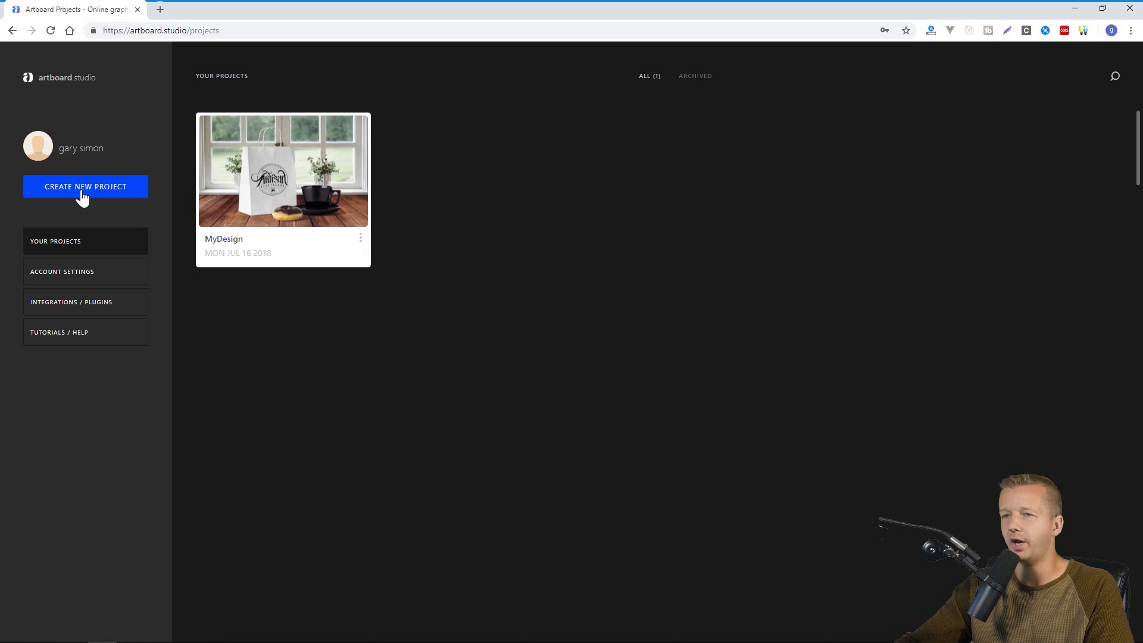
- Start a new project and browse down through the template gallery
left_click(84, 187)
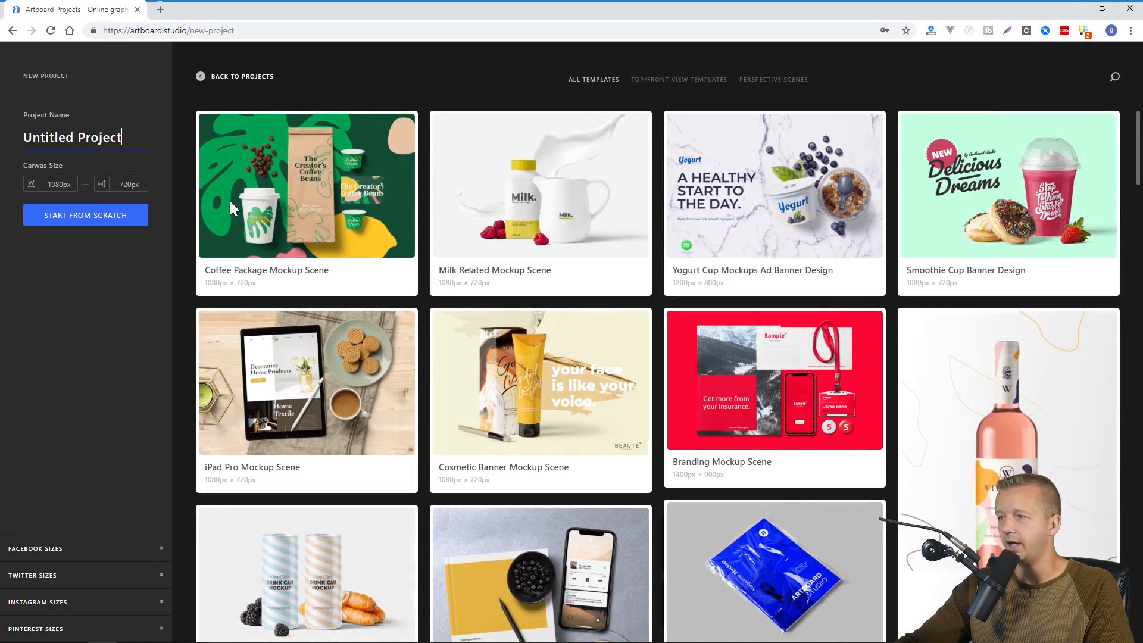
scroll("down", 3)
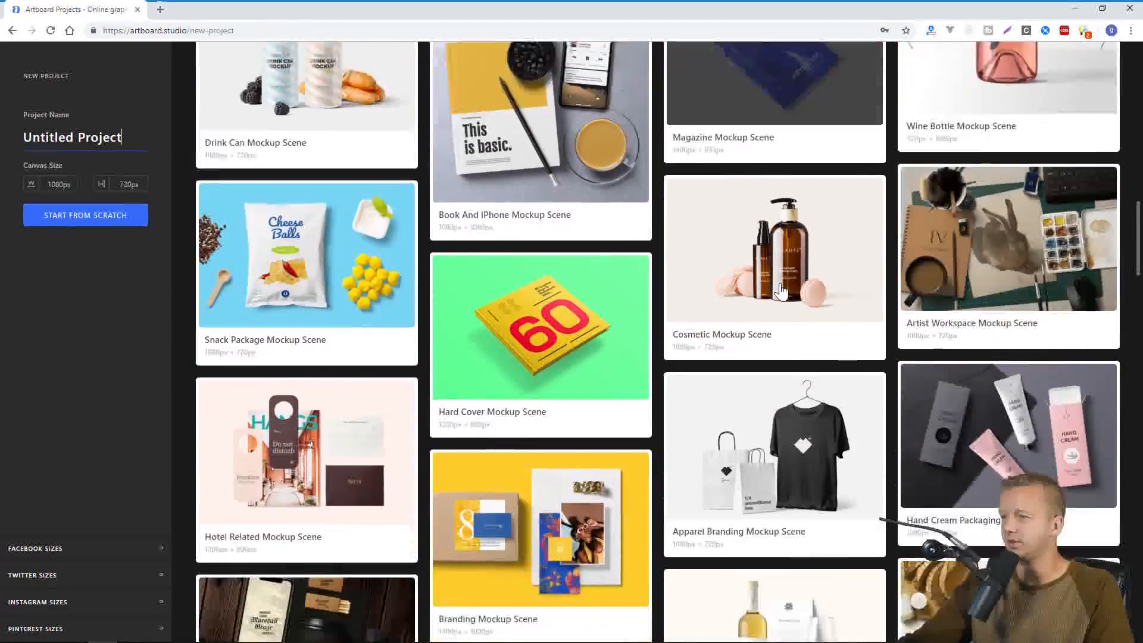
scroll("down", 3)
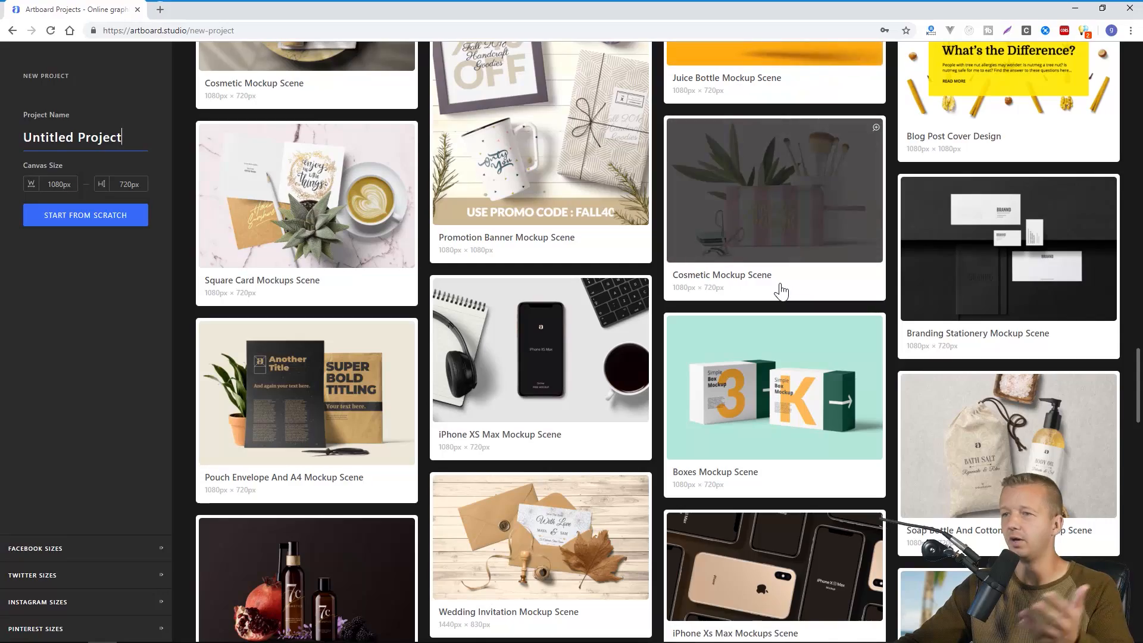
scroll("down", 3)
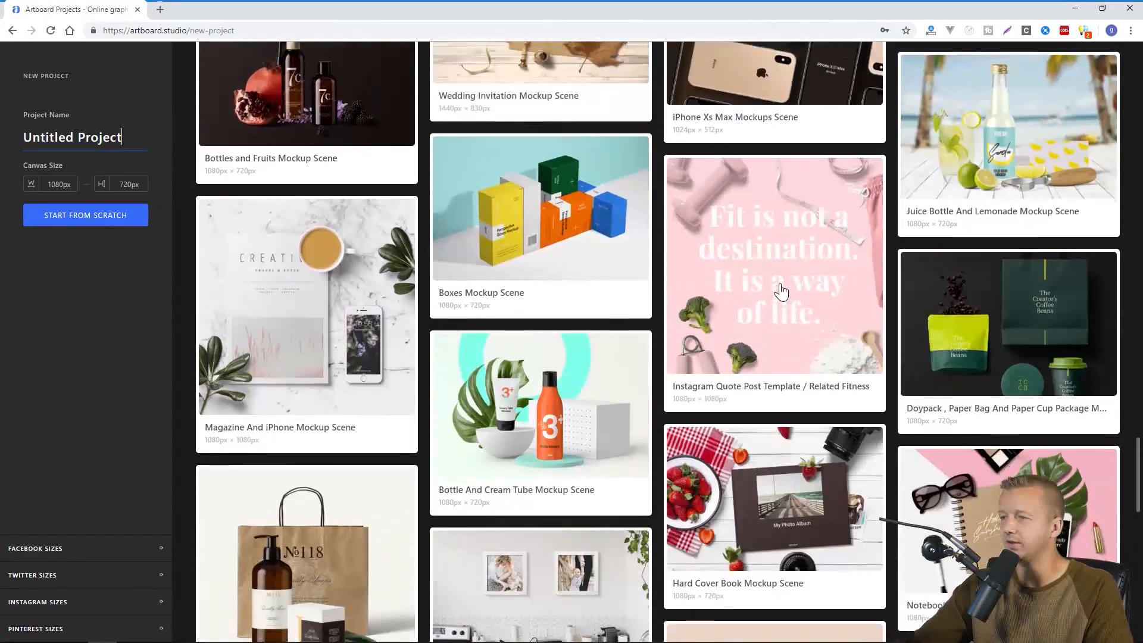
scroll("down", 3)
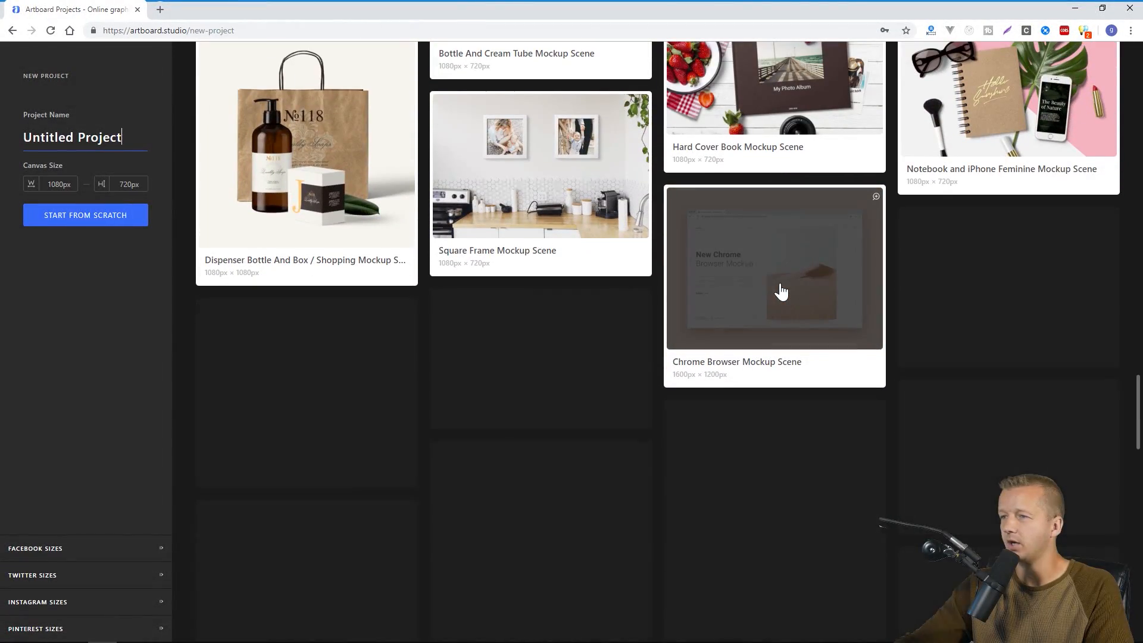
scroll("down", 3)
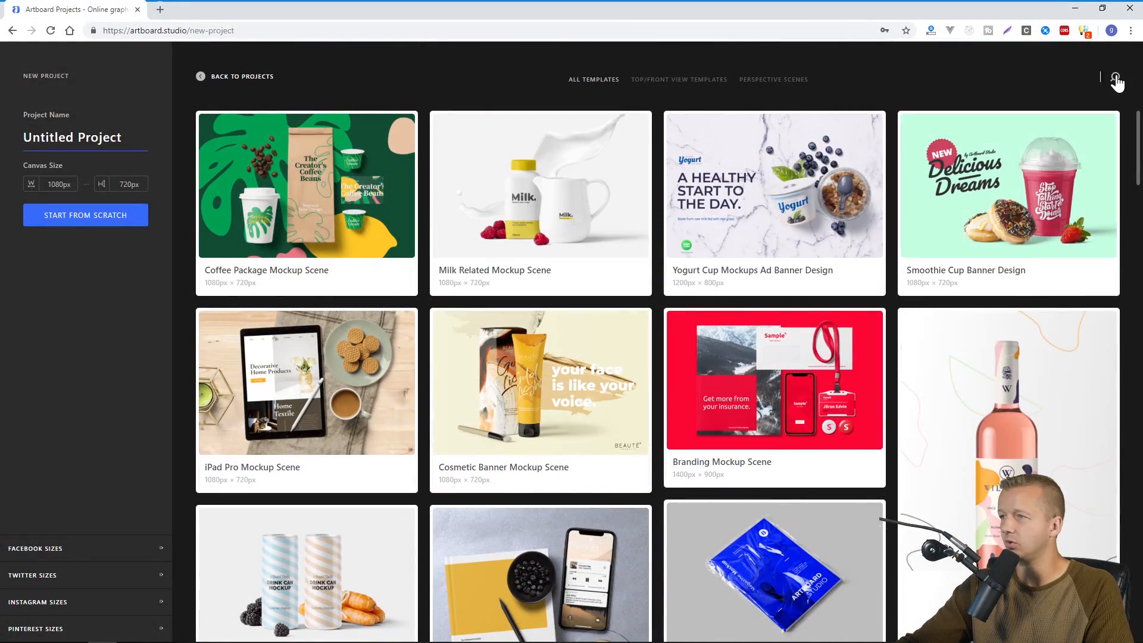
- Filter the templates with an 'iphone' search and browse the iPhone mockup results
left_click(1115, 79)
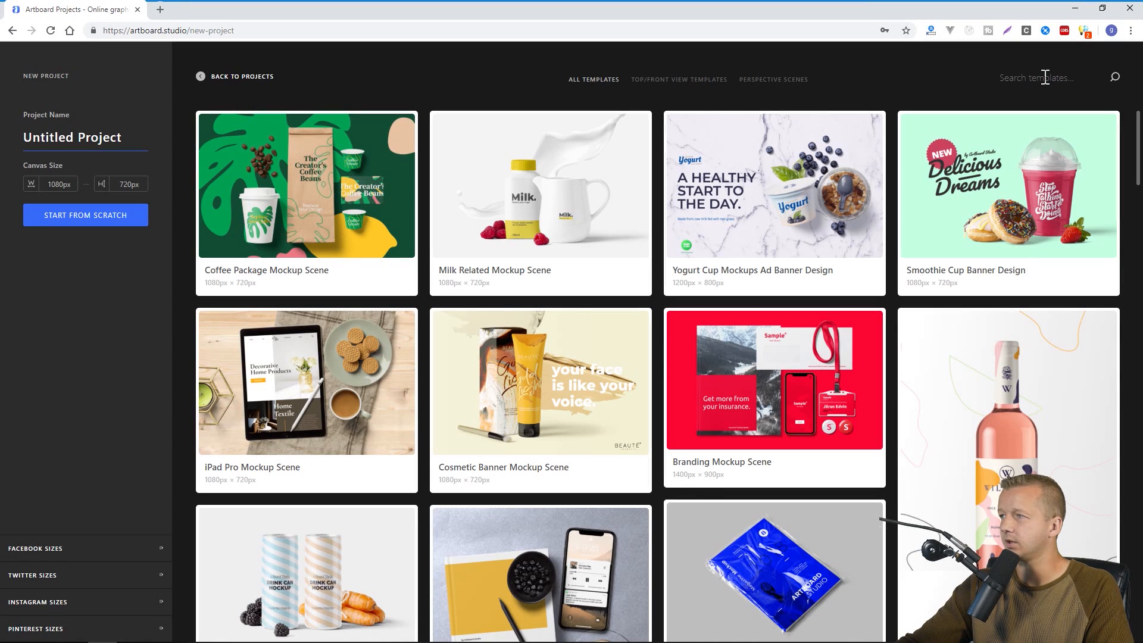
type("iphone")
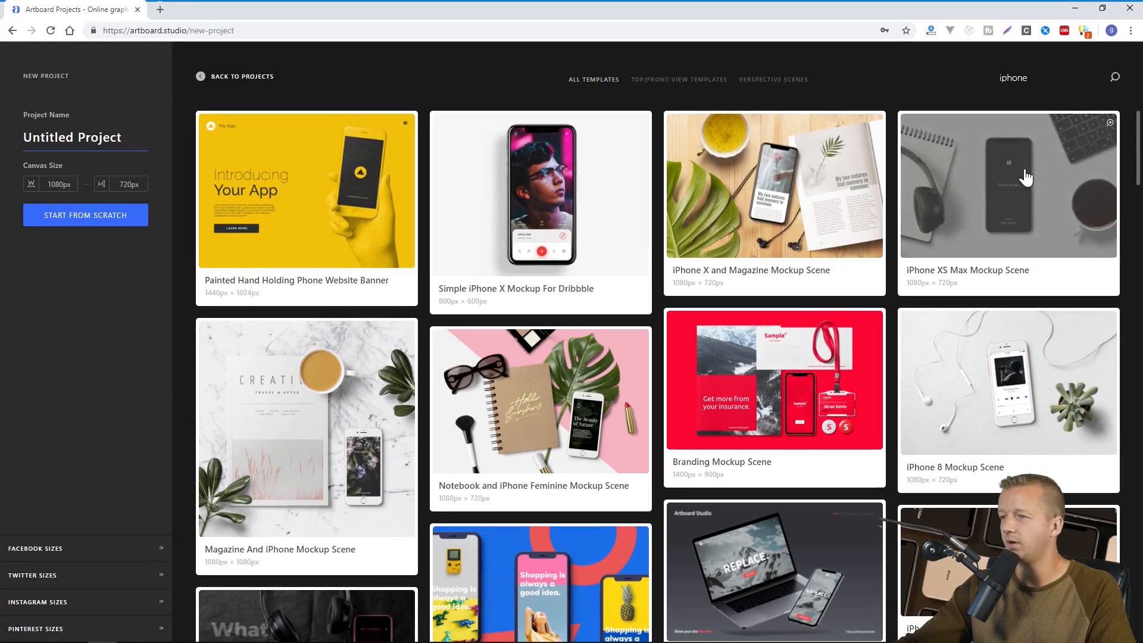
scroll("down", 3)
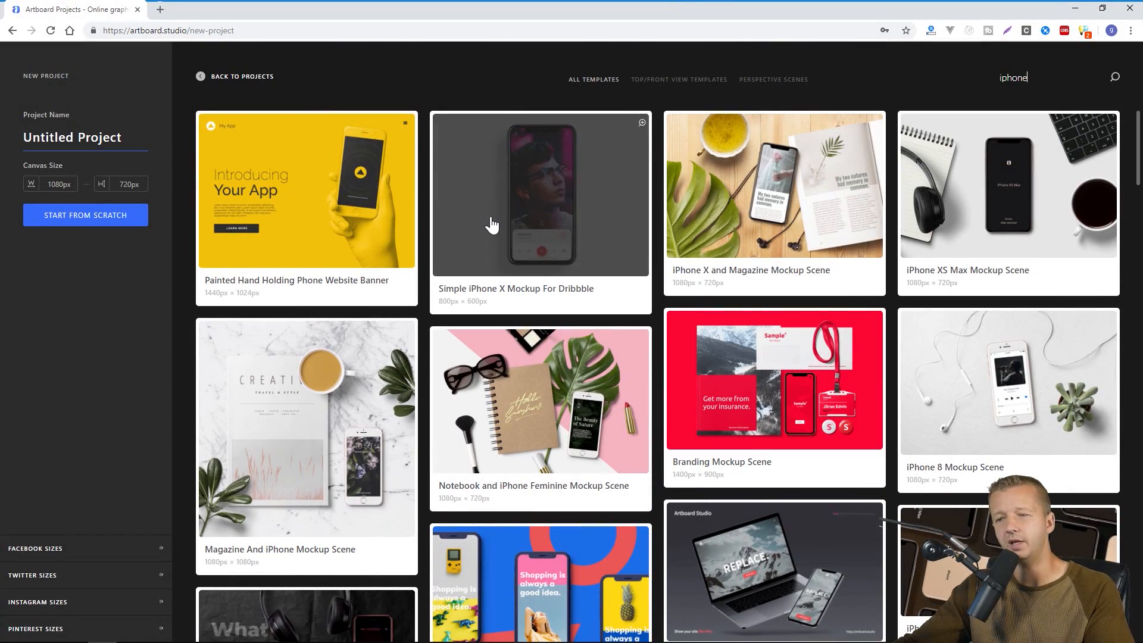
scroll("down", 3)
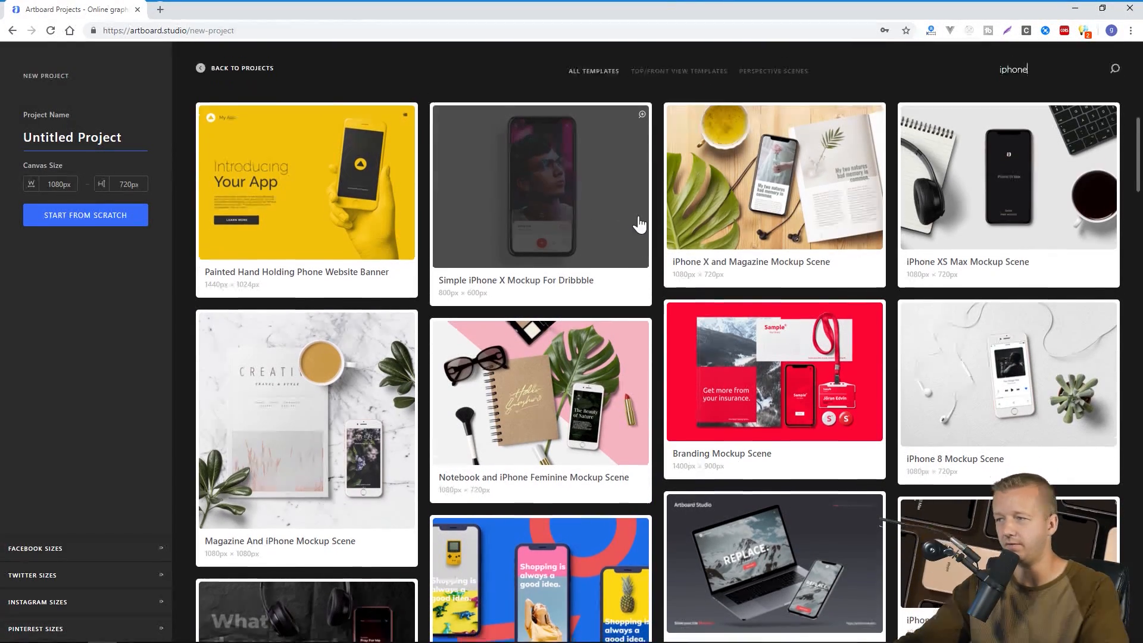
scroll("down", 3)
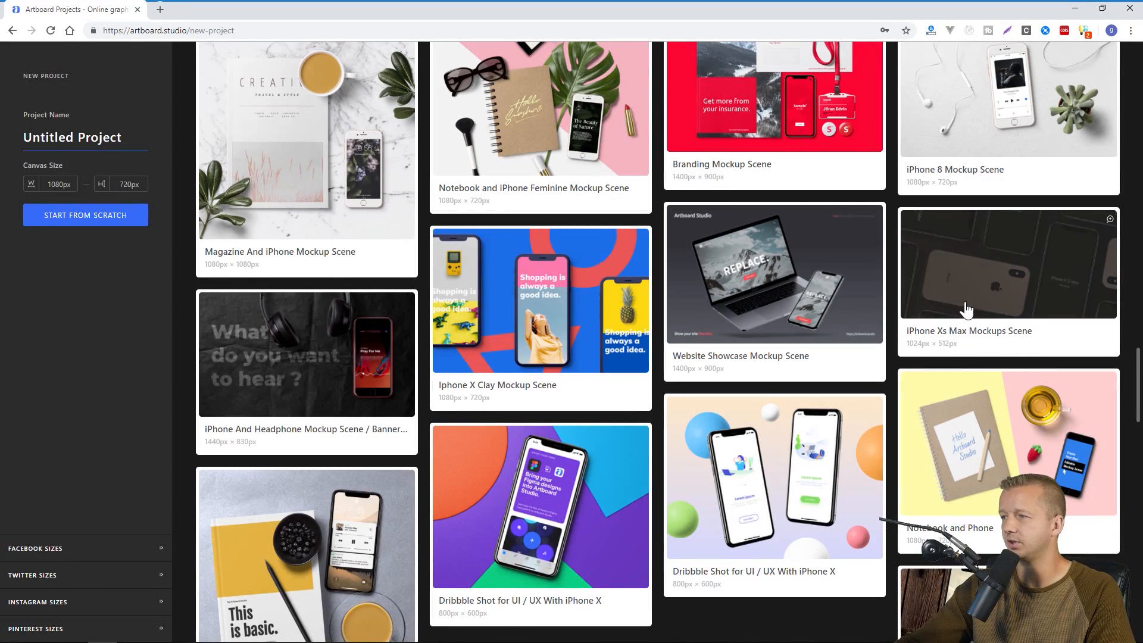
mouse_move(975, 283)
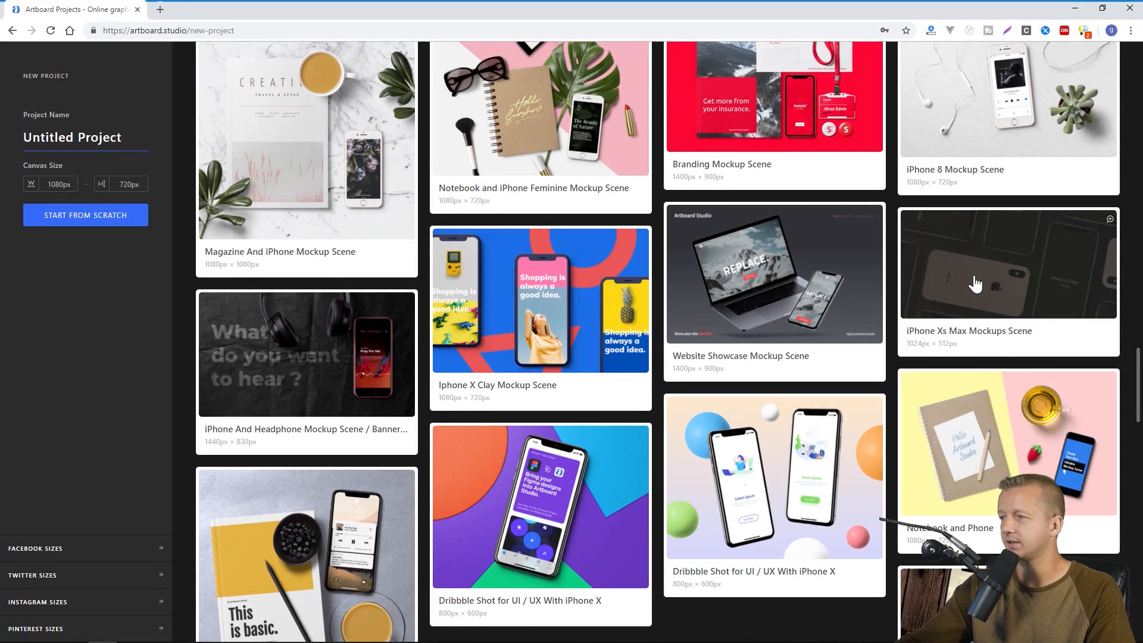
- Open the iPhone Xs Max Mockups Scene and drop the guitarcomp design onto its screen artboard
left_click(1007, 263)
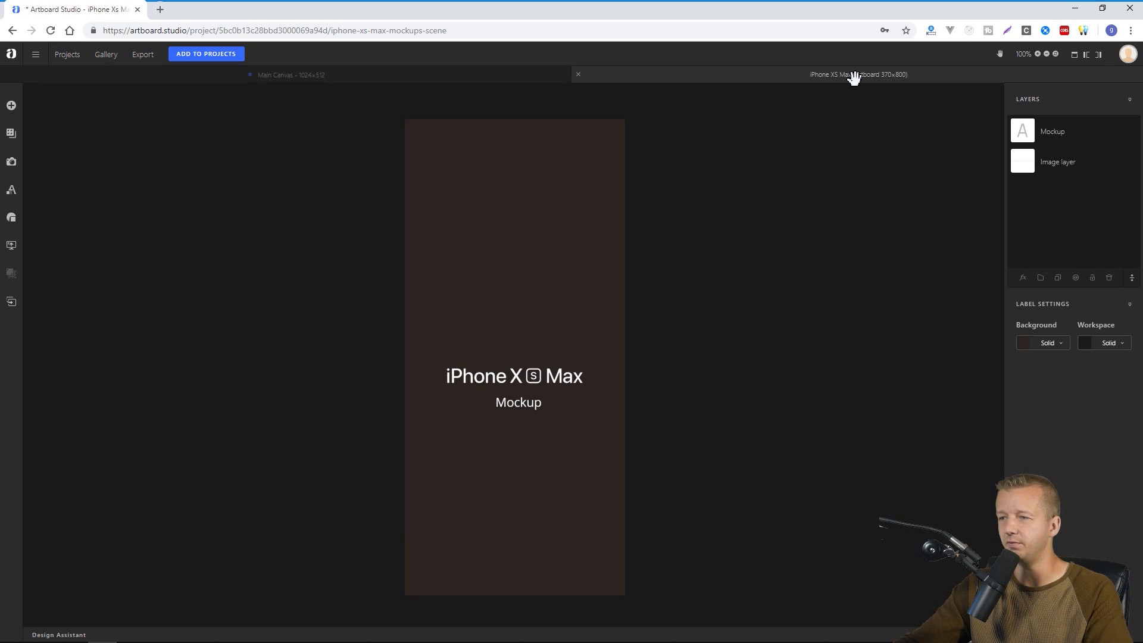
mouse_move(489, 307)
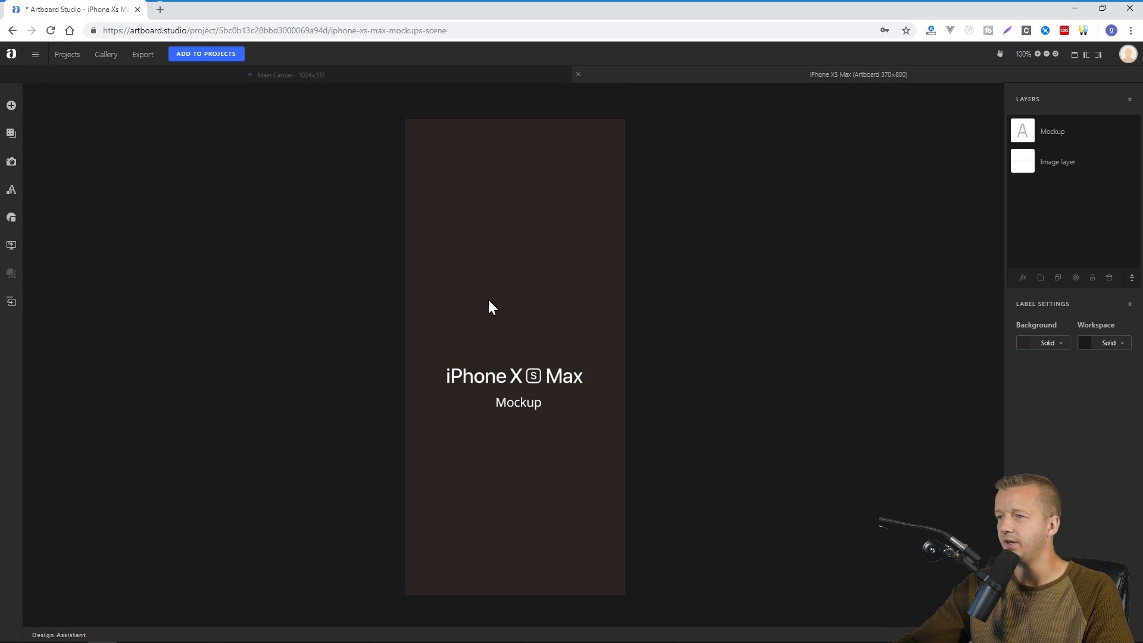
mouse_move(515, 275)
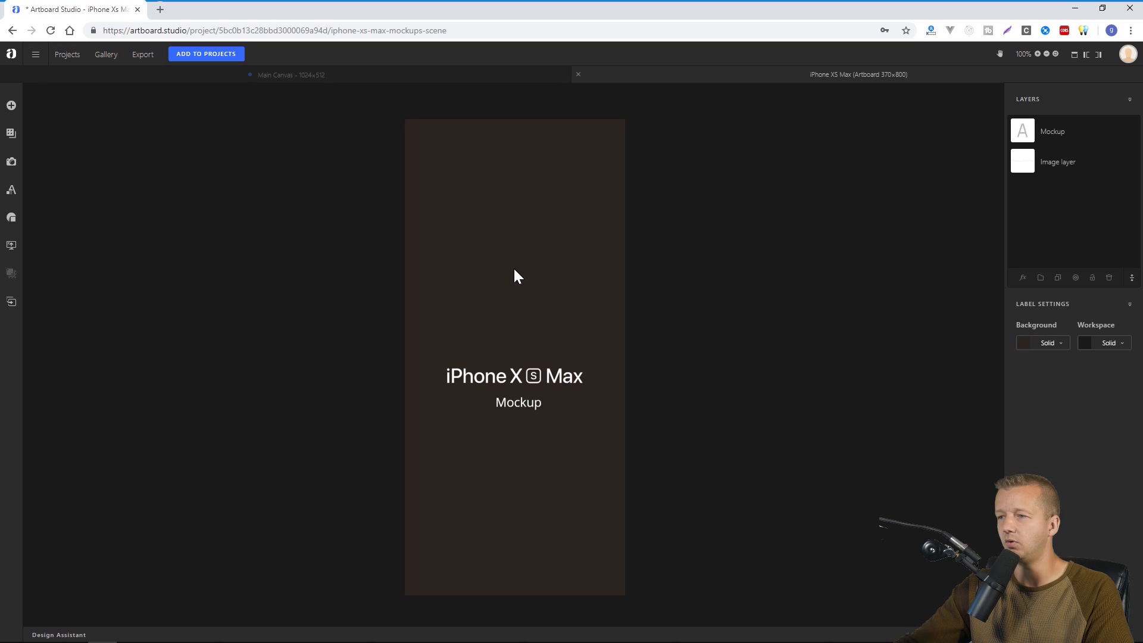
mouse_move(520, 284)
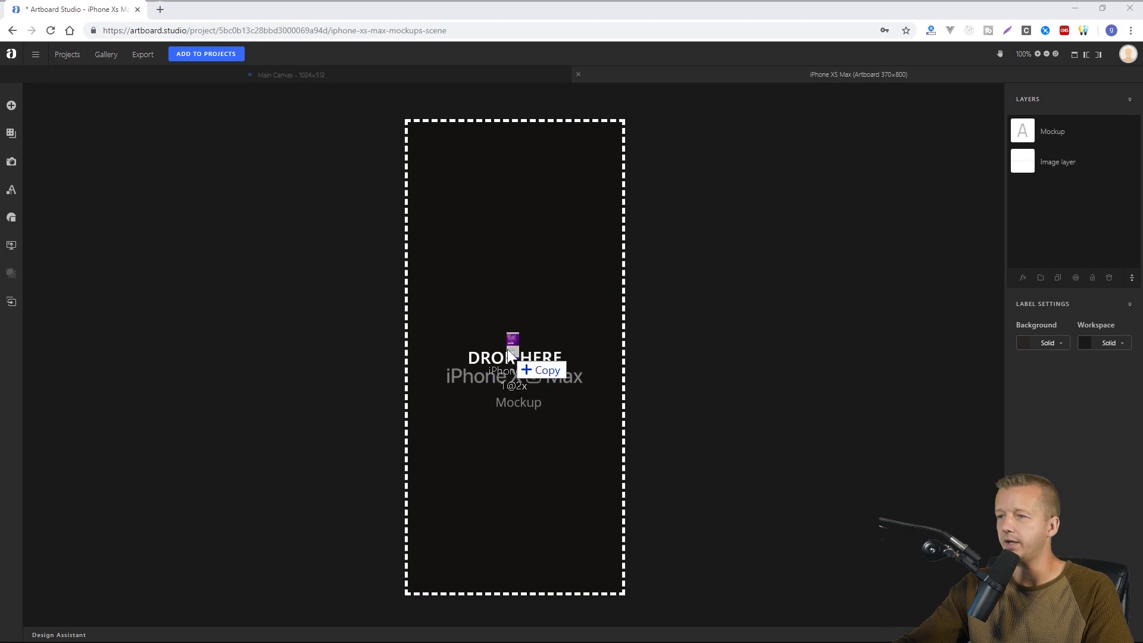
left_click_drag(511, 349, 516, 357)
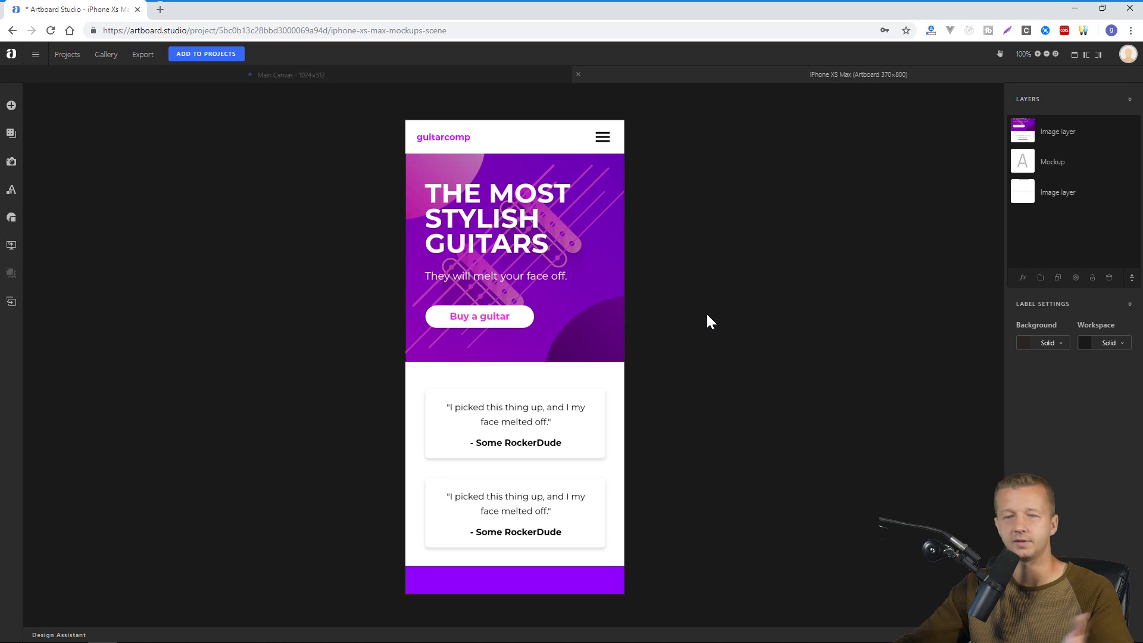
mouse_move(761, 205)
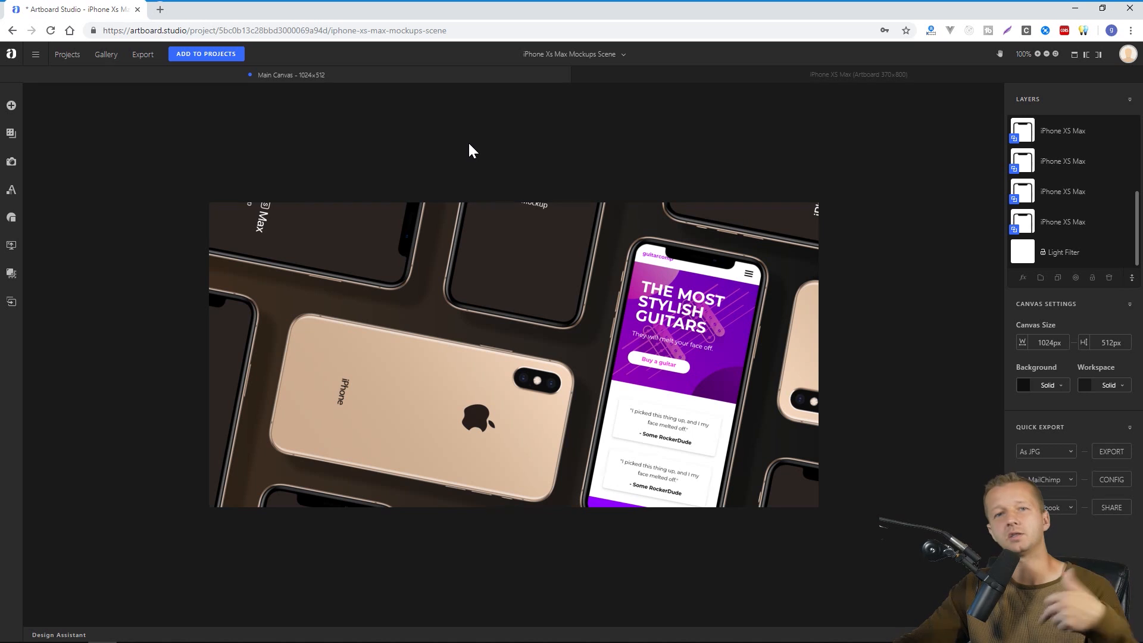
mouse_move(722, 256)
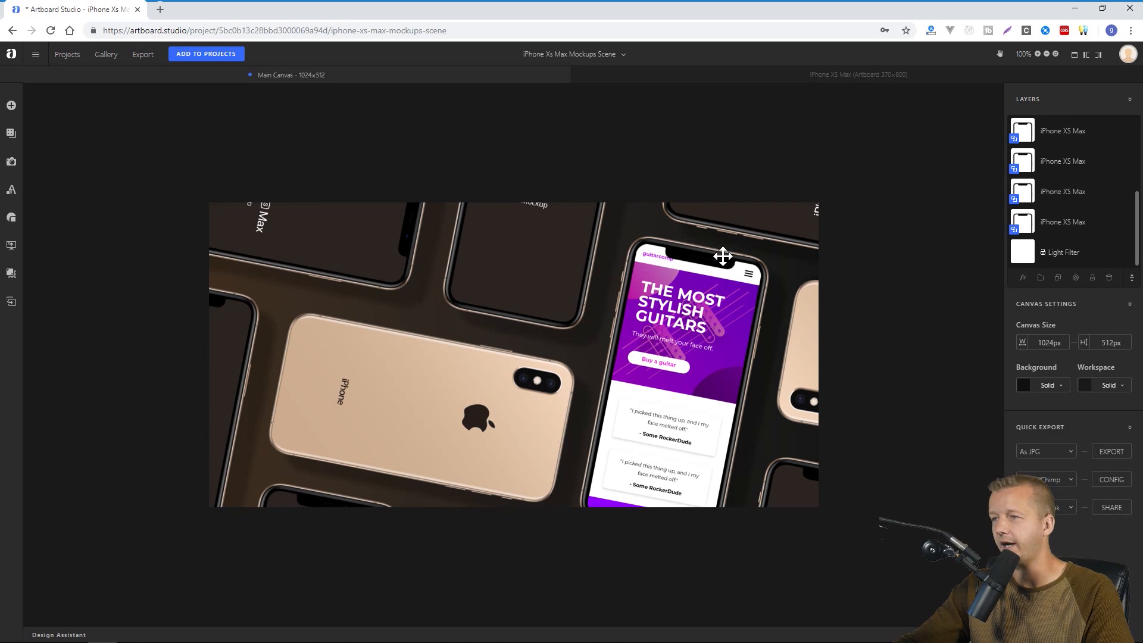
mouse_move(705, 291)
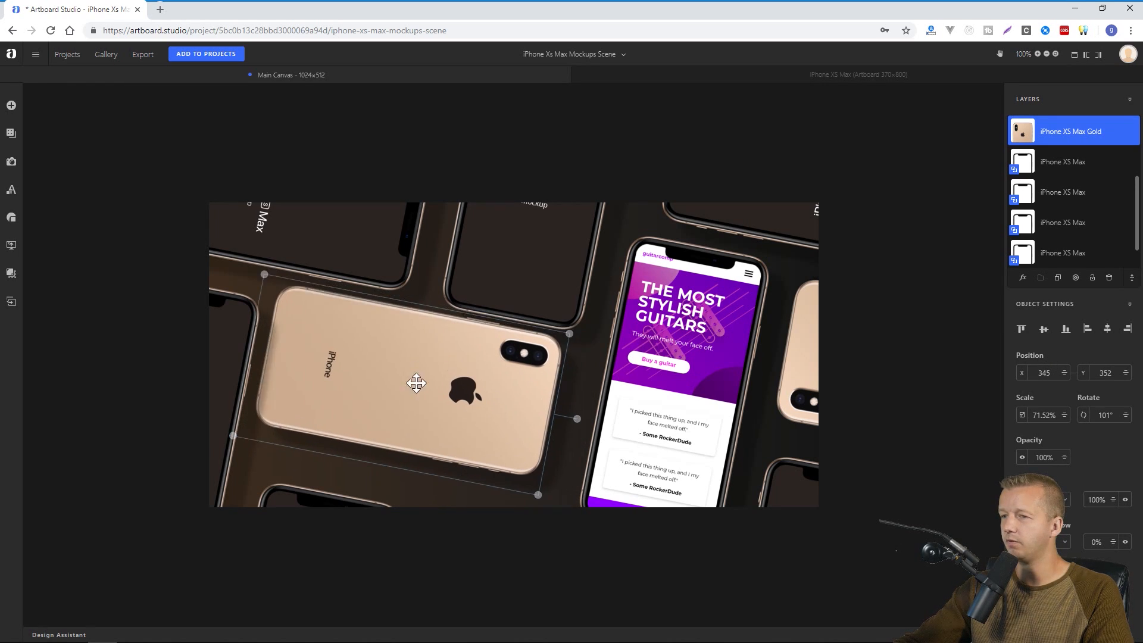
- Reposition the gold iPhone and remove extra phone layers, leaving one tilted iPhone XS Max
left_click_drag(417, 385, 450, 399)
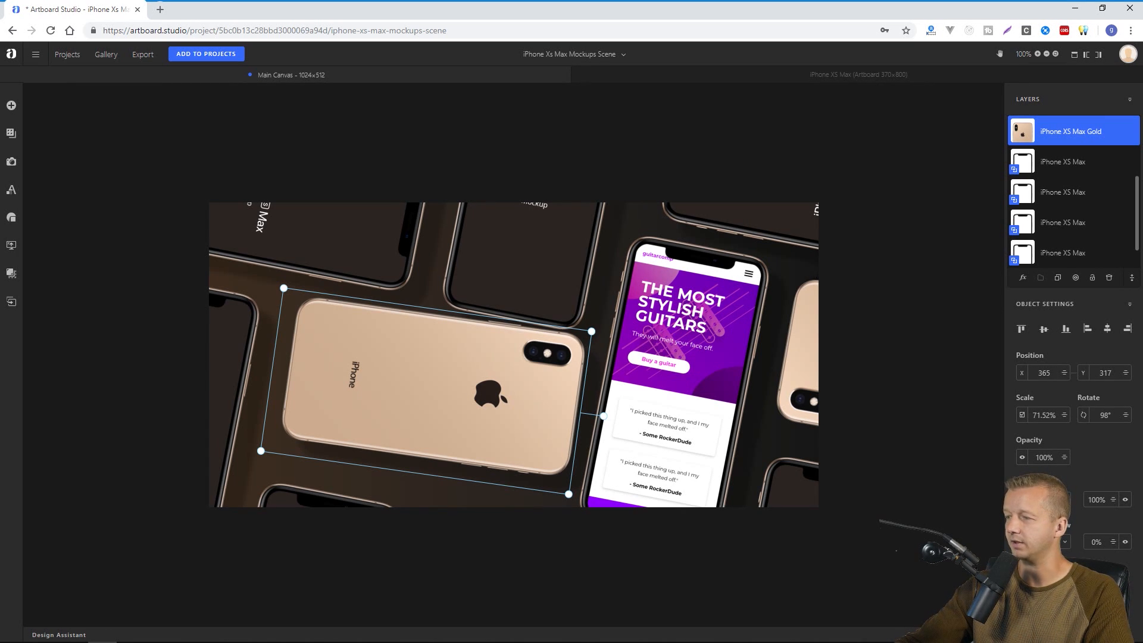
left_click(1043, 294)
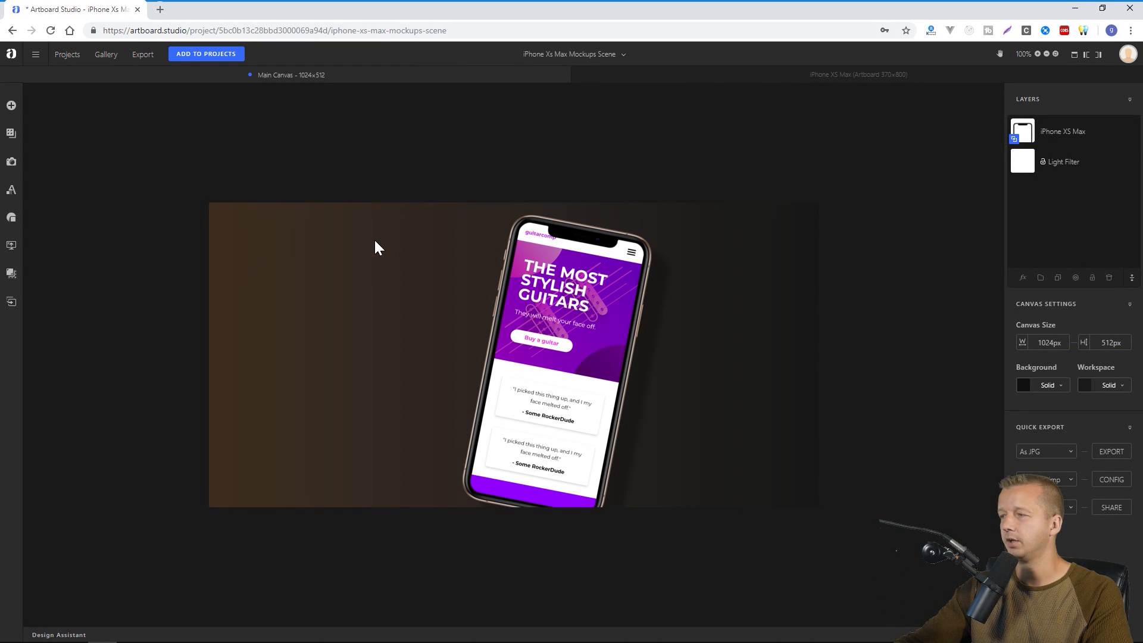
mouse_move(431, 279)
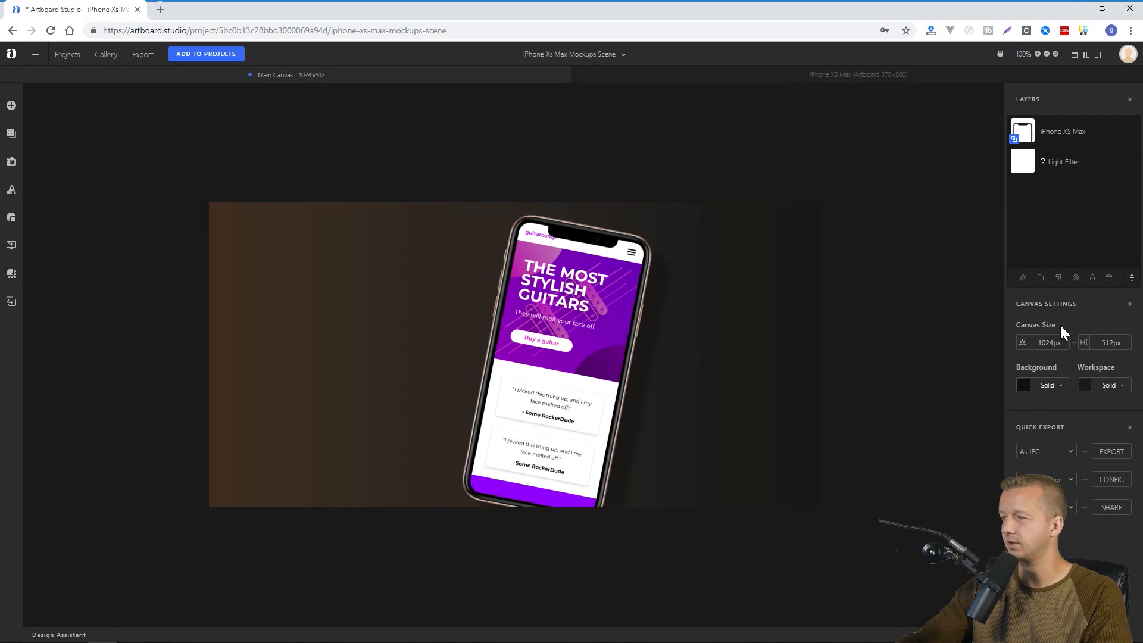
mouse_move(1038, 380)
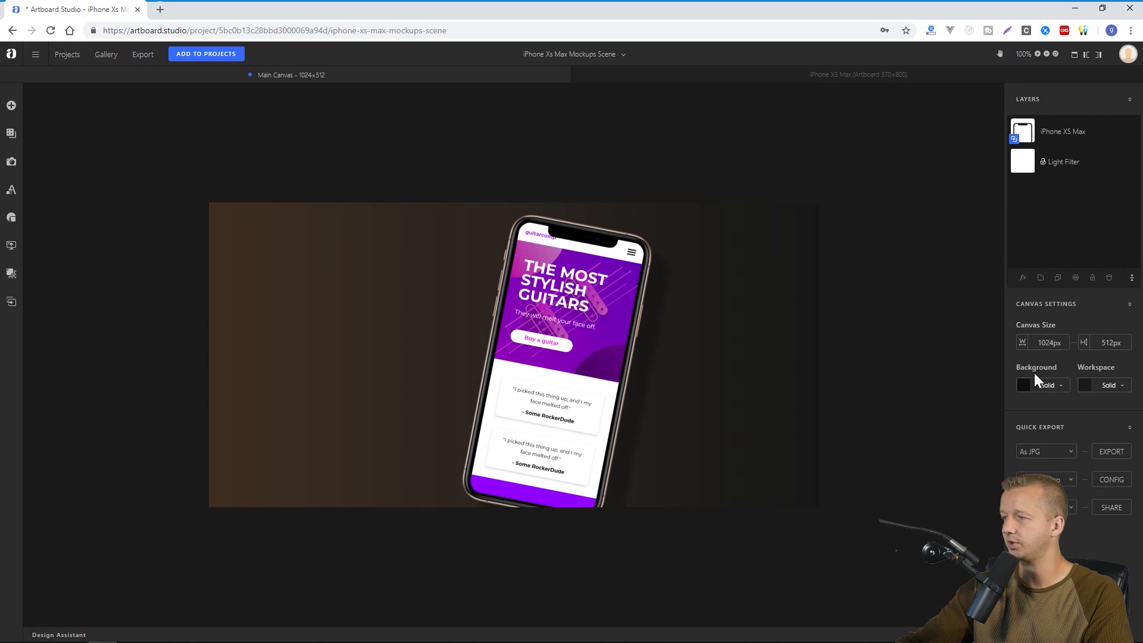
- Set the canvas background to a purple gradient and move the phone left of centre
left_click(1042, 384)
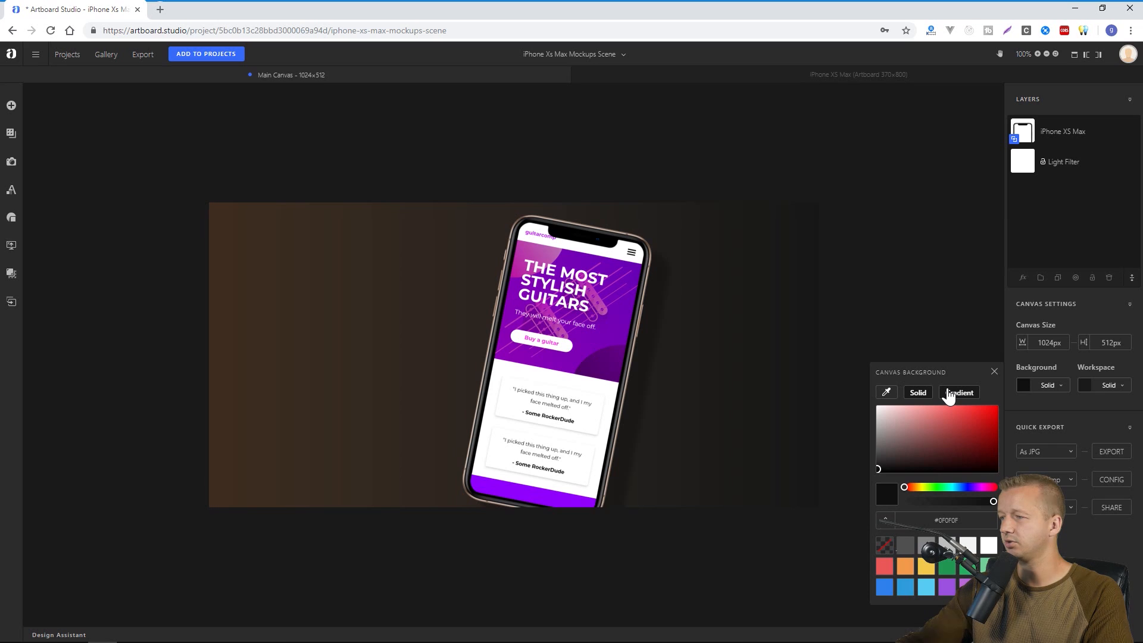
left_click(959, 392)
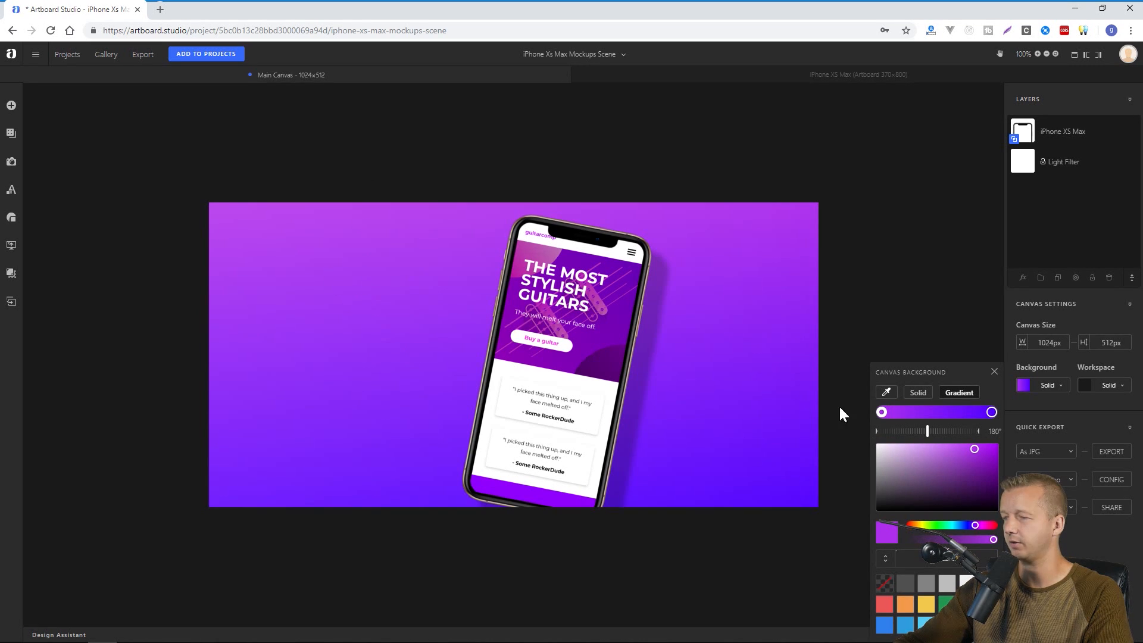
mouse_move(978, 463)
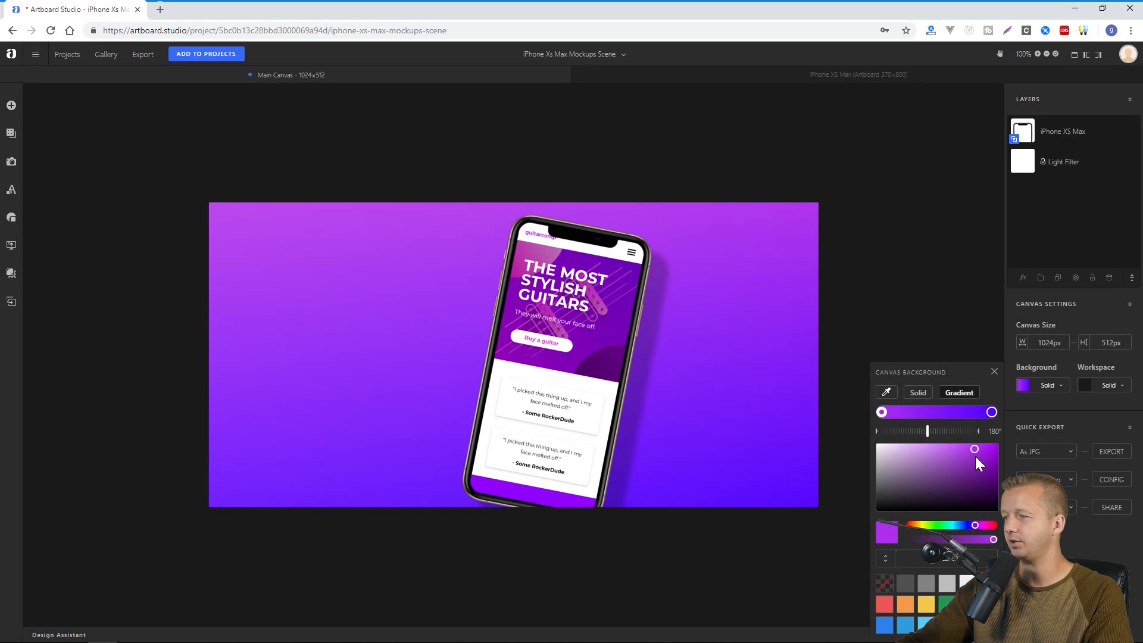
mouse_move(982, 528)
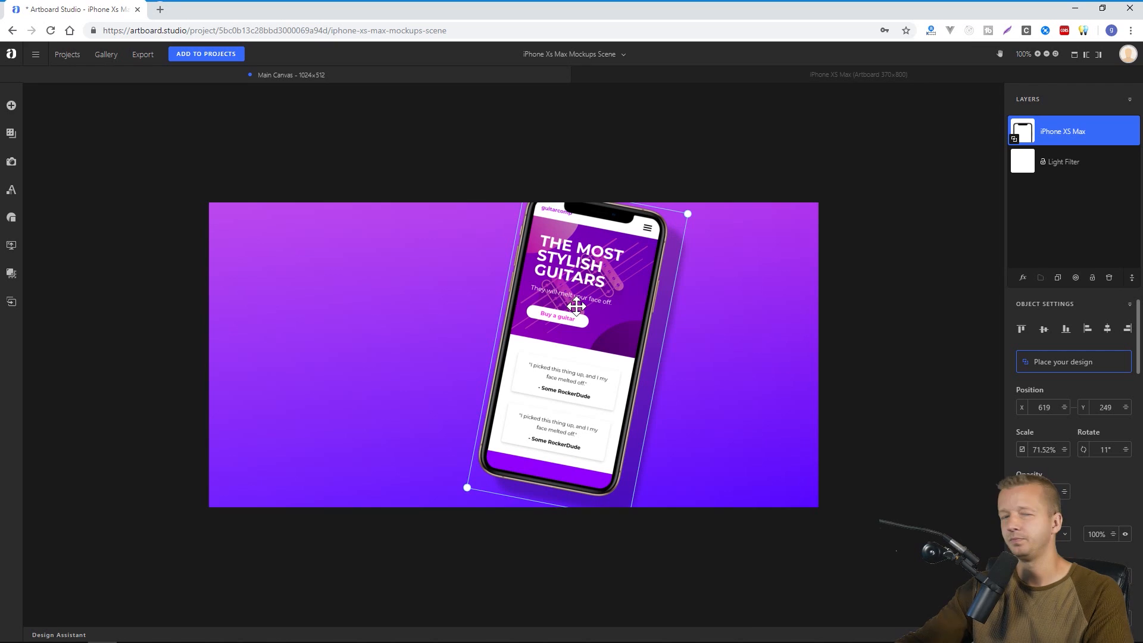
left_click_drag(576, 306, 419, 322)
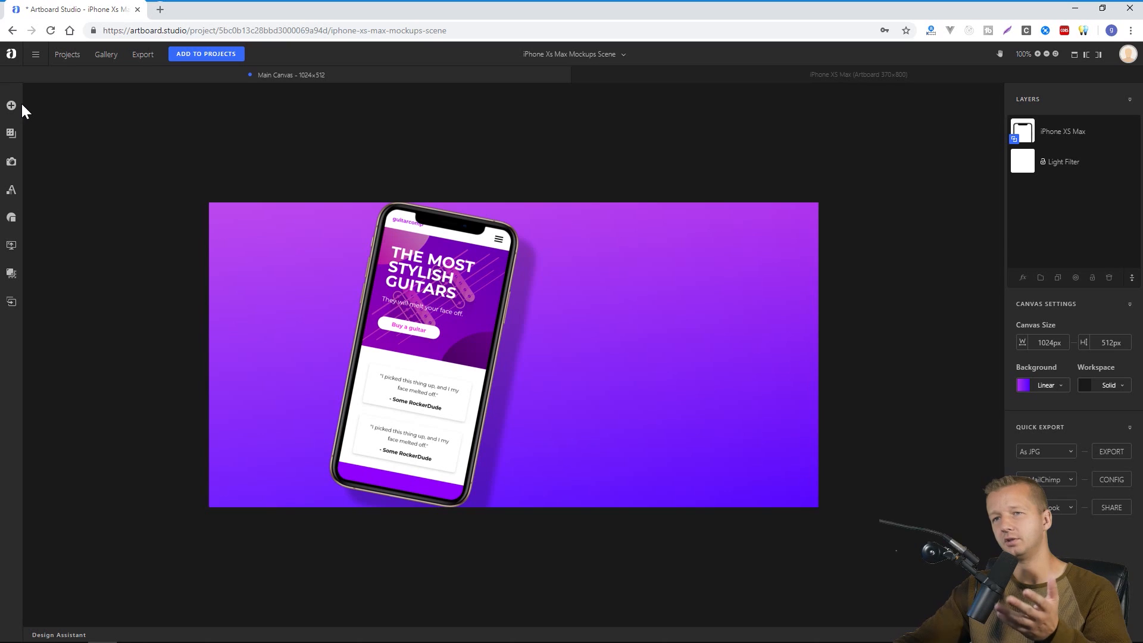
mouse_move(11, 190)
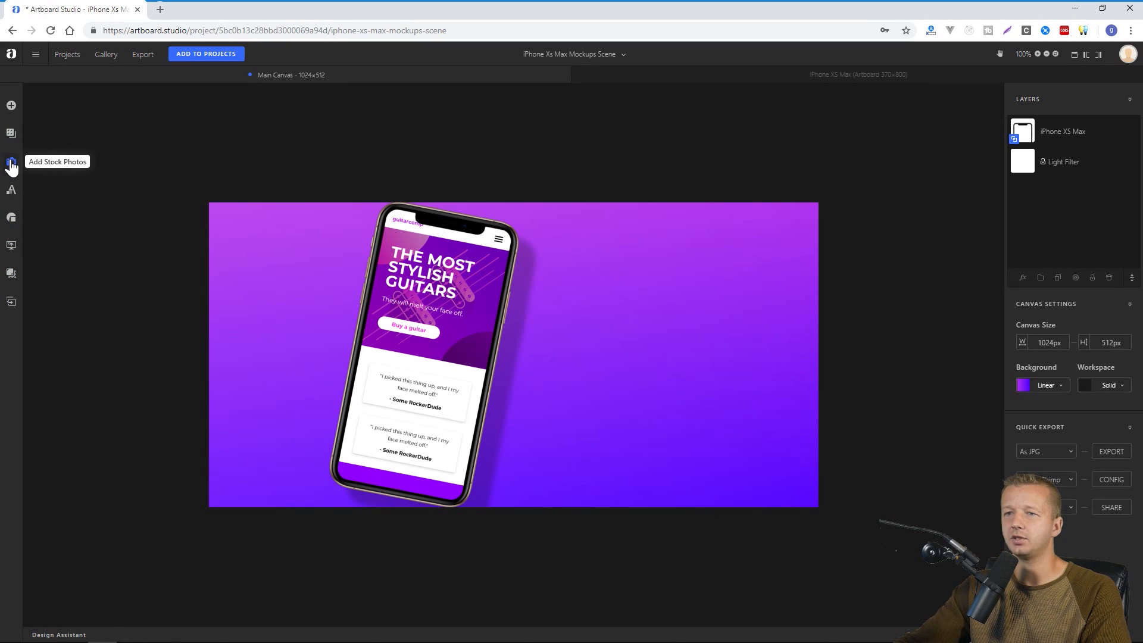
mouse_move(10, 105)
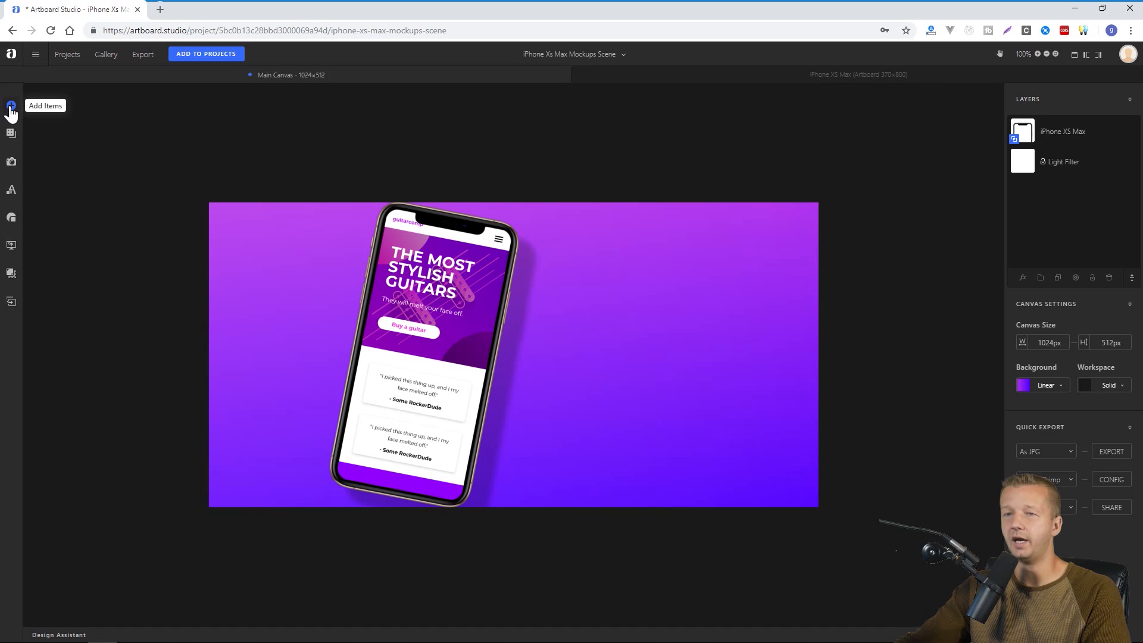
- Browse the item library to the Drinks pack and switch it to Top View items
left_click(11, 105)
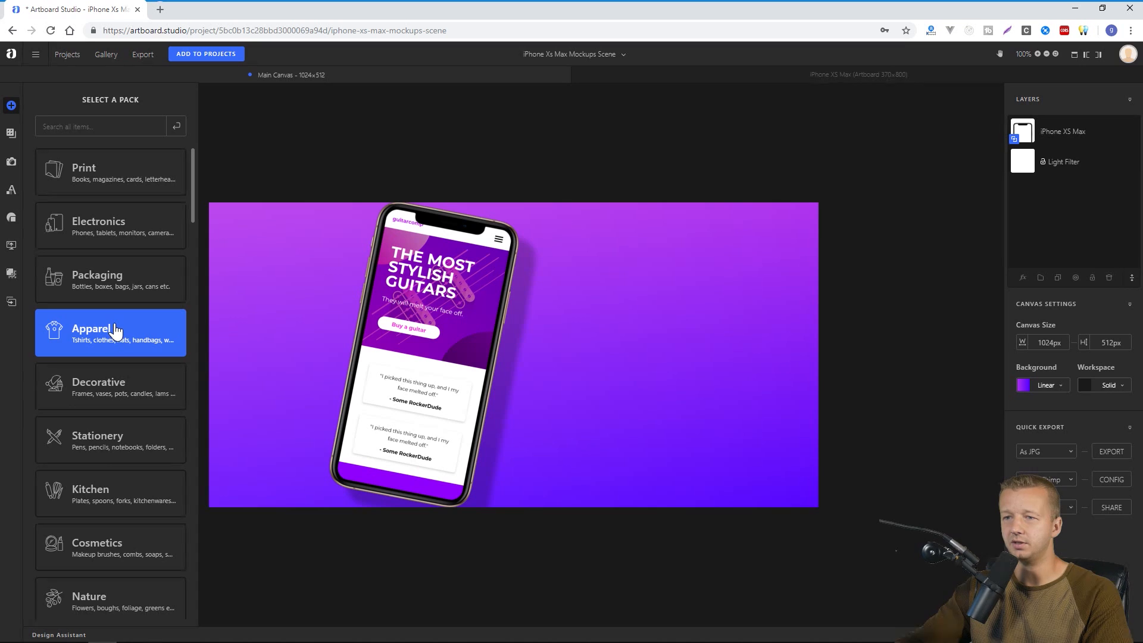
scroll("down", 3)
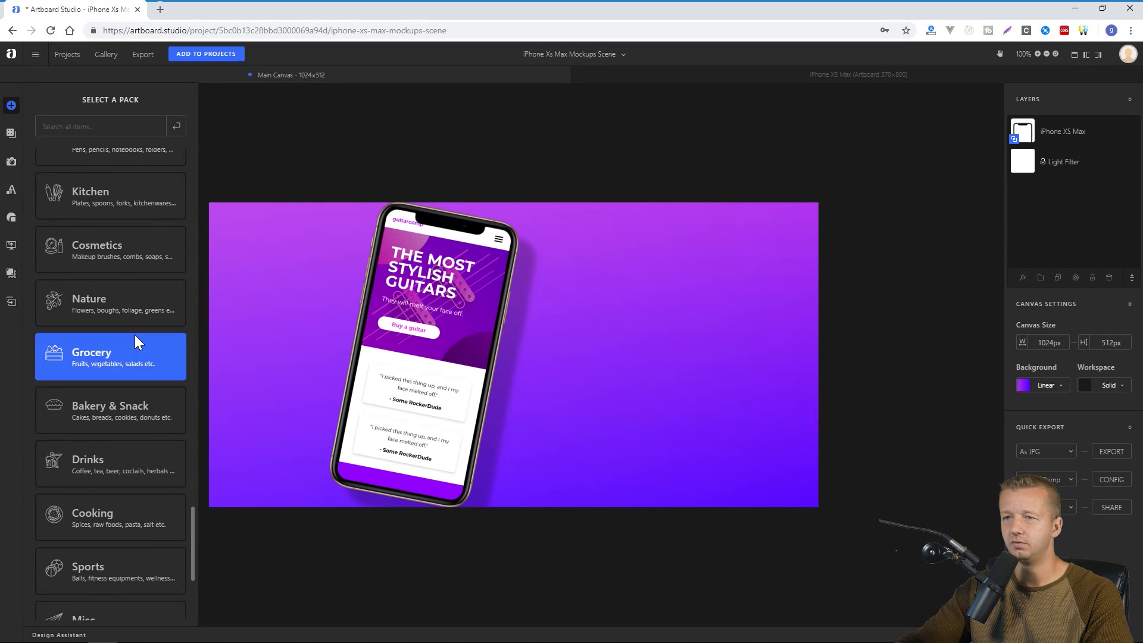
left_click(87, 463)
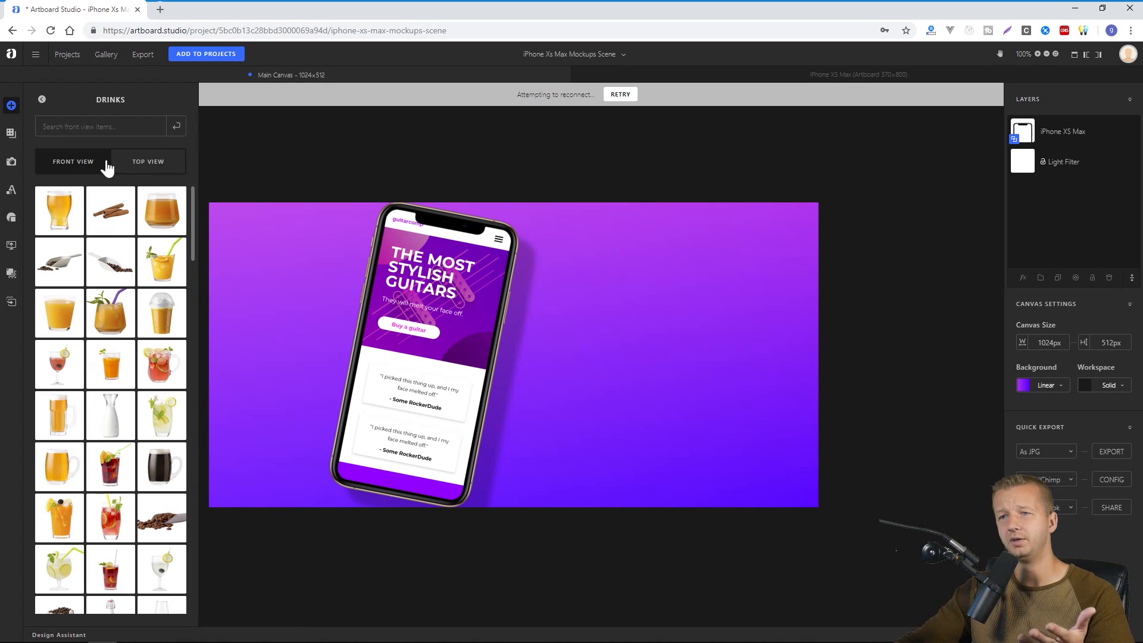
left_click(148, 160)
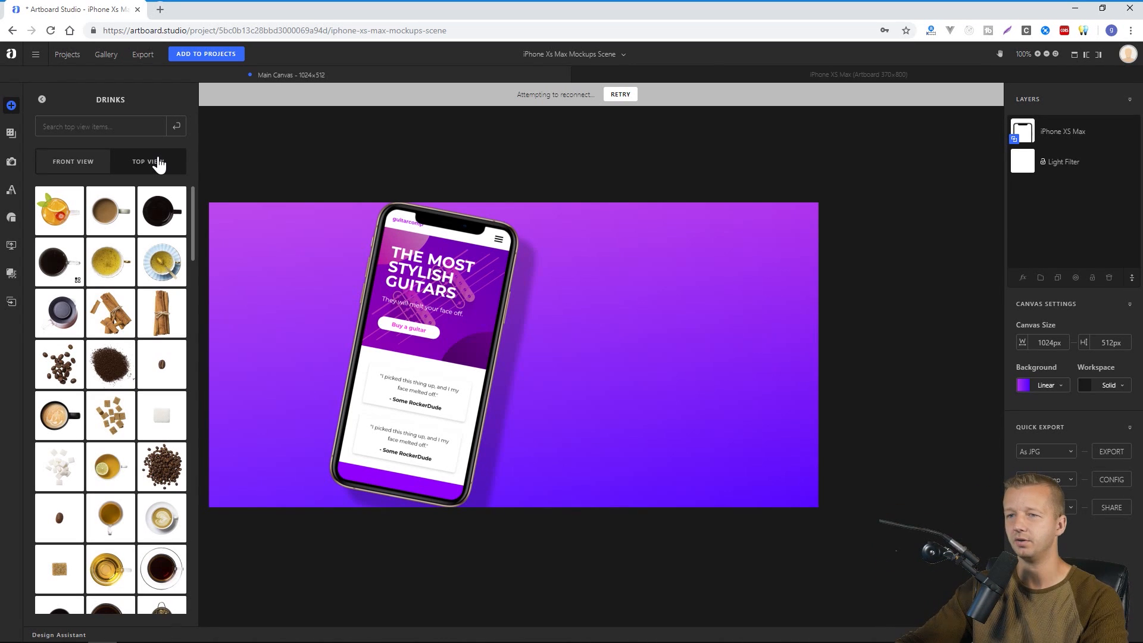
mouse_move(110, 415)
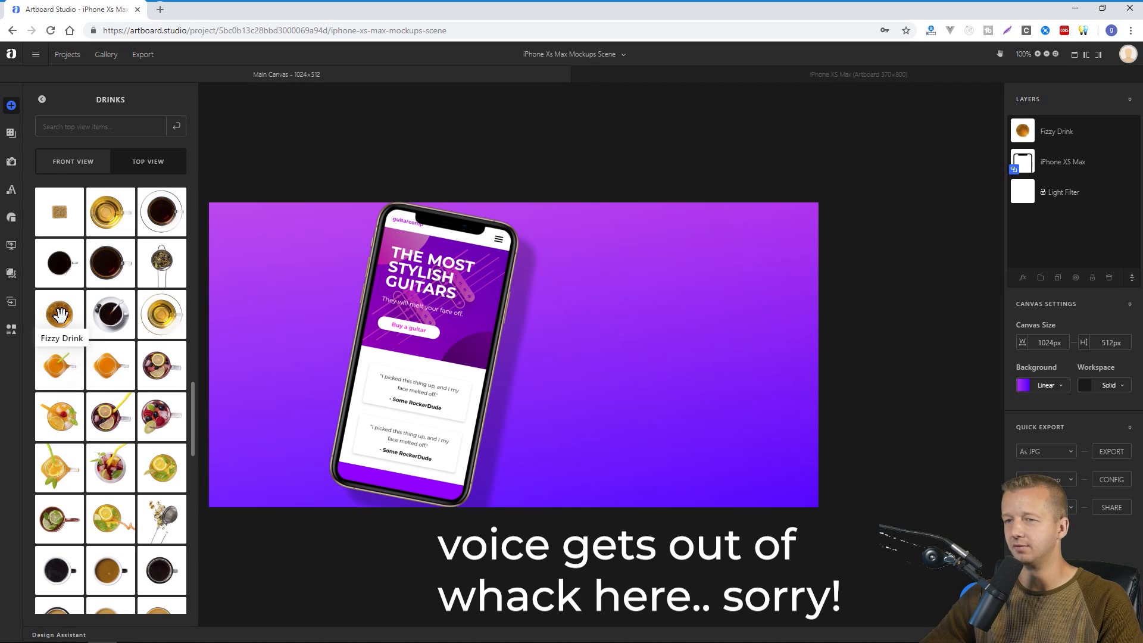
- Add a top-view fizzy drink glass and place it enlarged at the left edge beside the phone
left_click(60, 314)
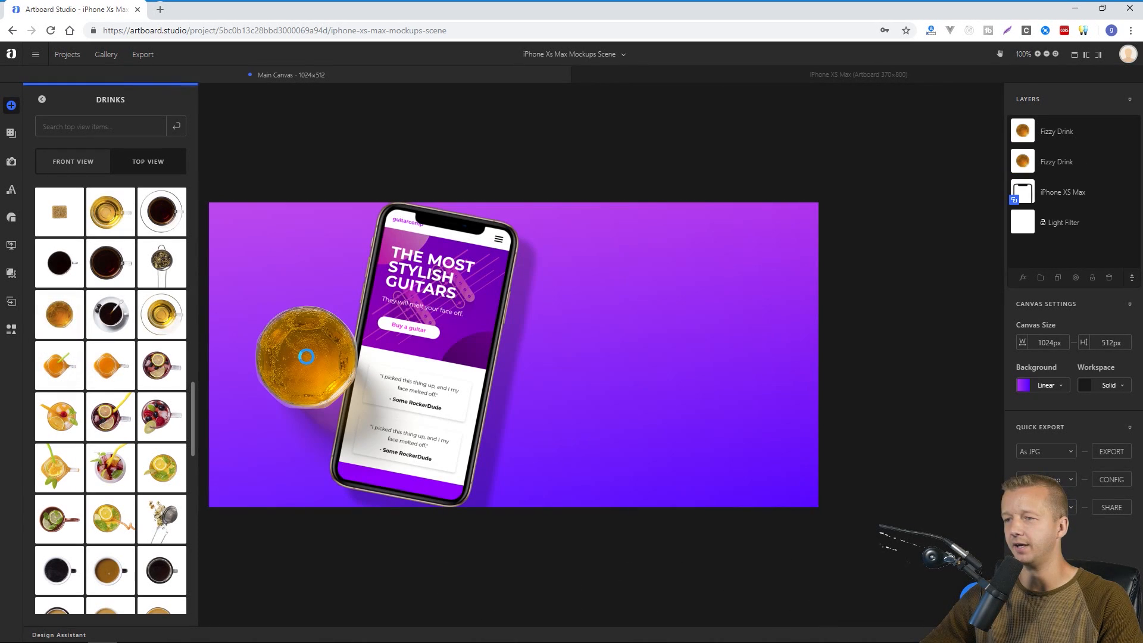
left_click(305, 355)
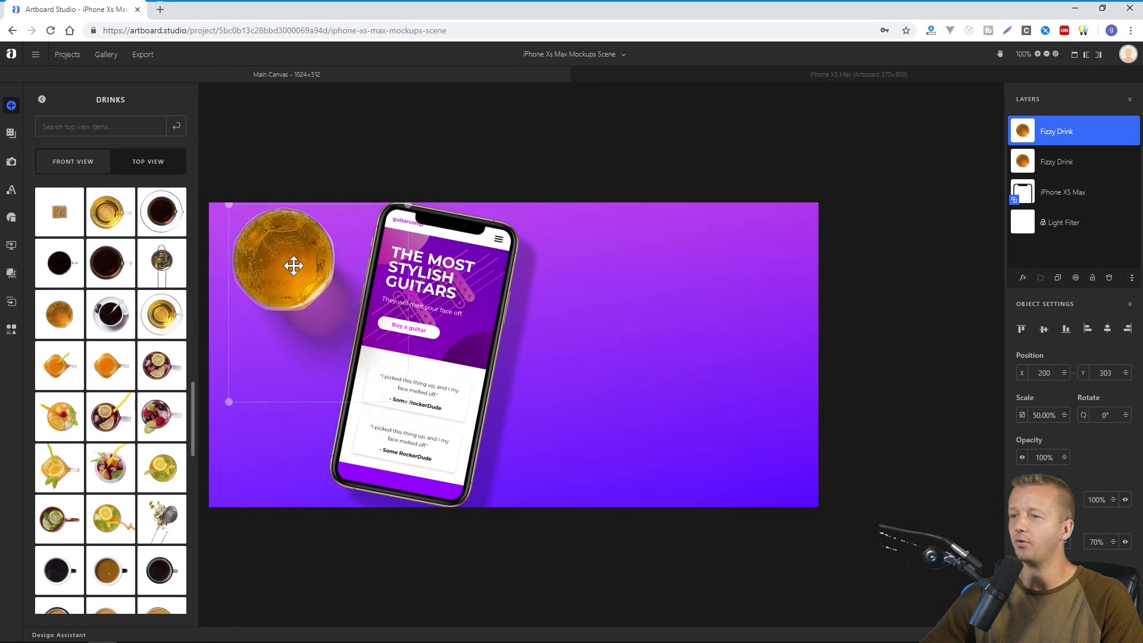
left_click_drag(294, 265, 315, 334)
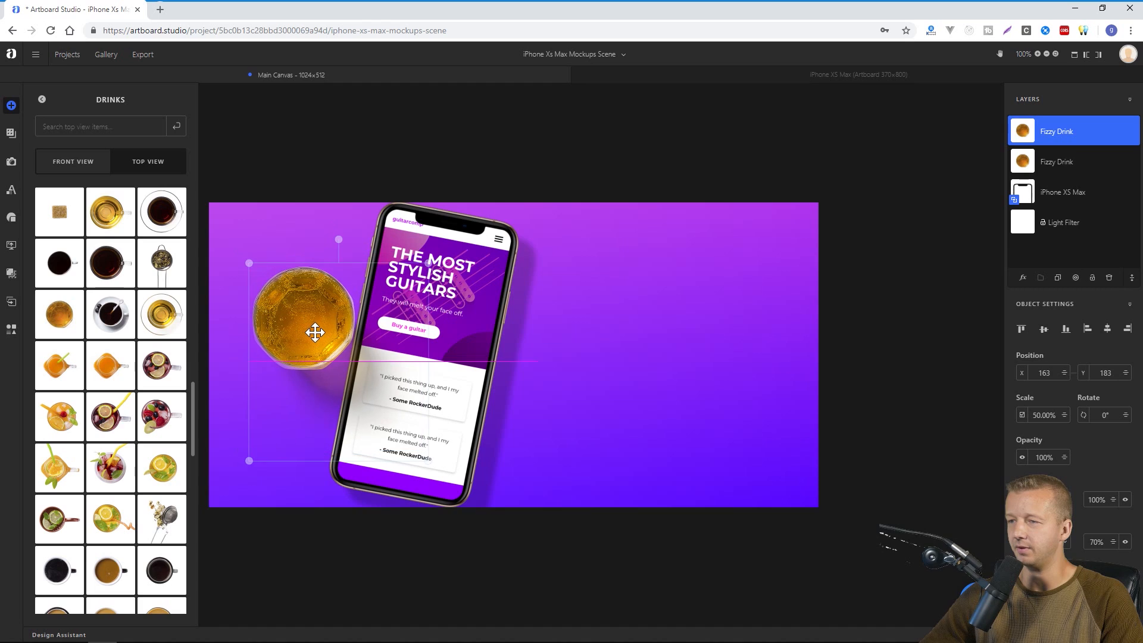
left_click_drag(315, 332, 320, 336)
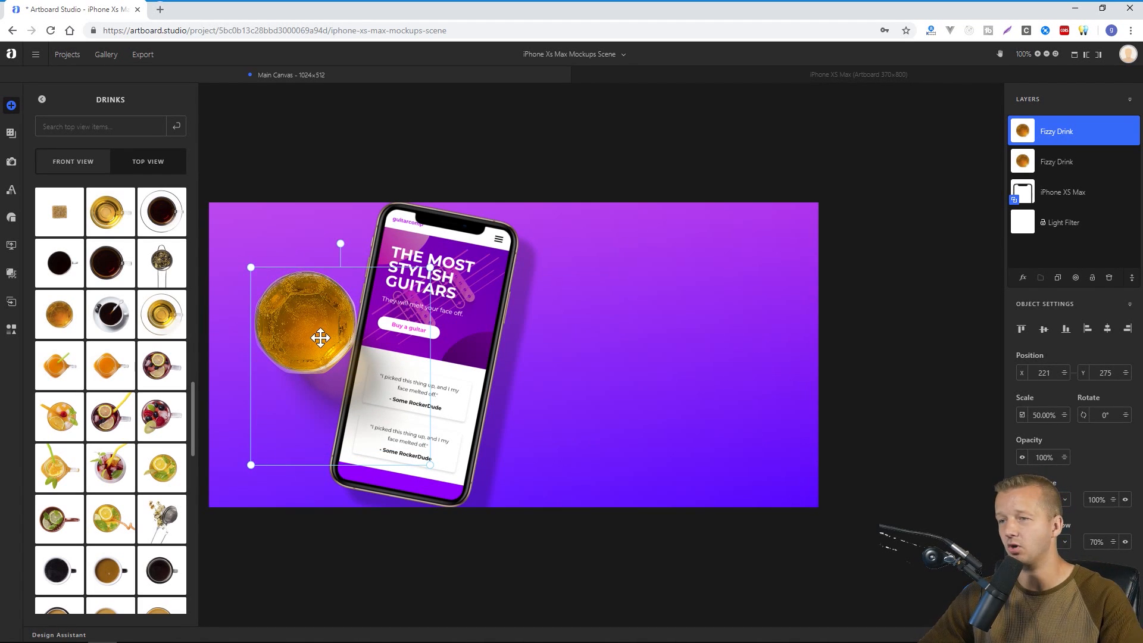
left_click_drag(320, 337, 299, 320)
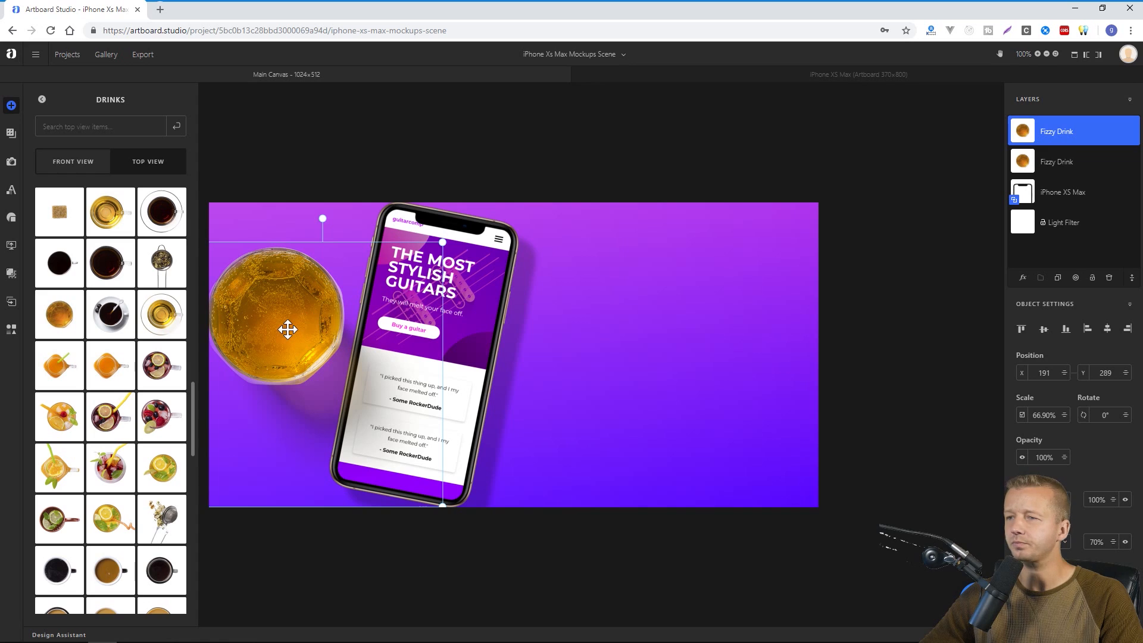
mouse_move(443, 502)
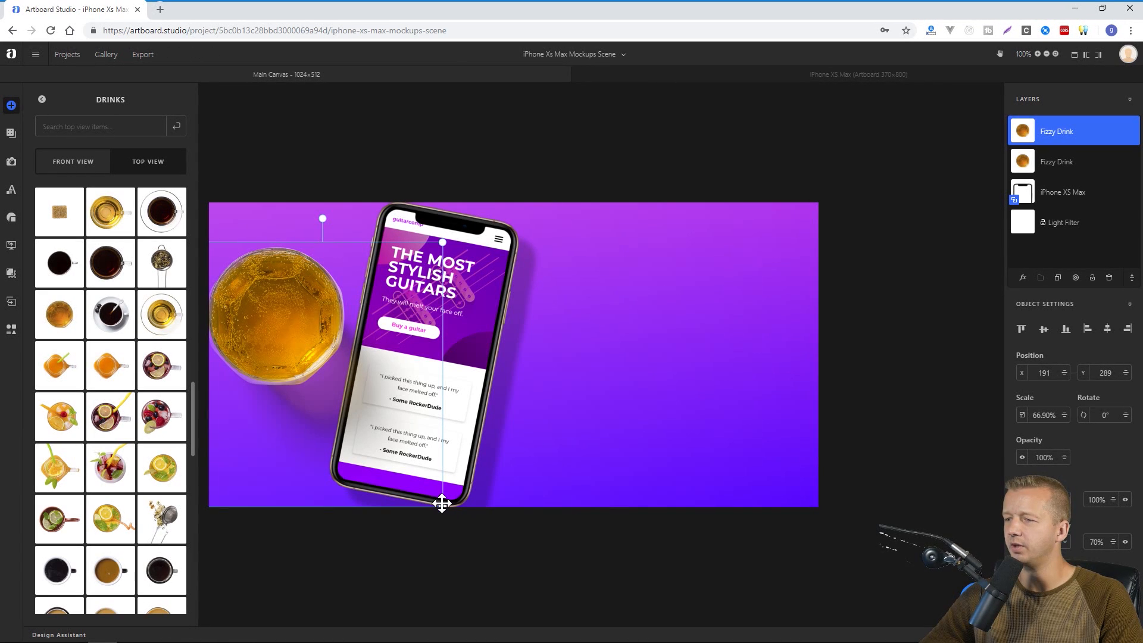
- Make the glass bigger still and fine-tune its position next to the phone
left_click_drag(443, 505, 466, 526)
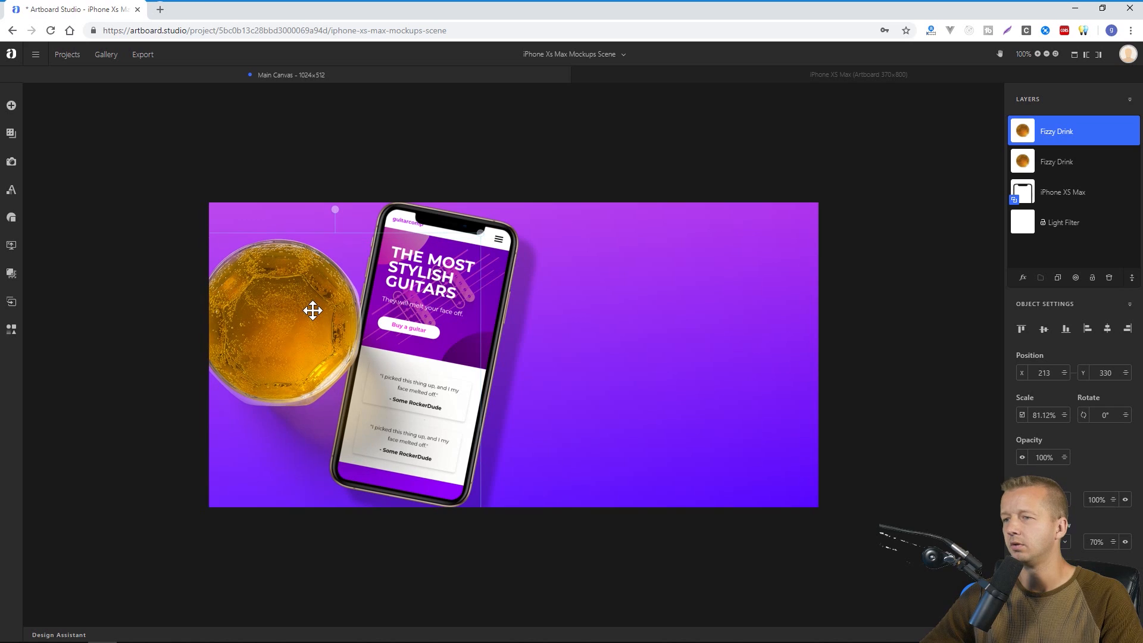
left_click_drag(312, 311, 304, 306)
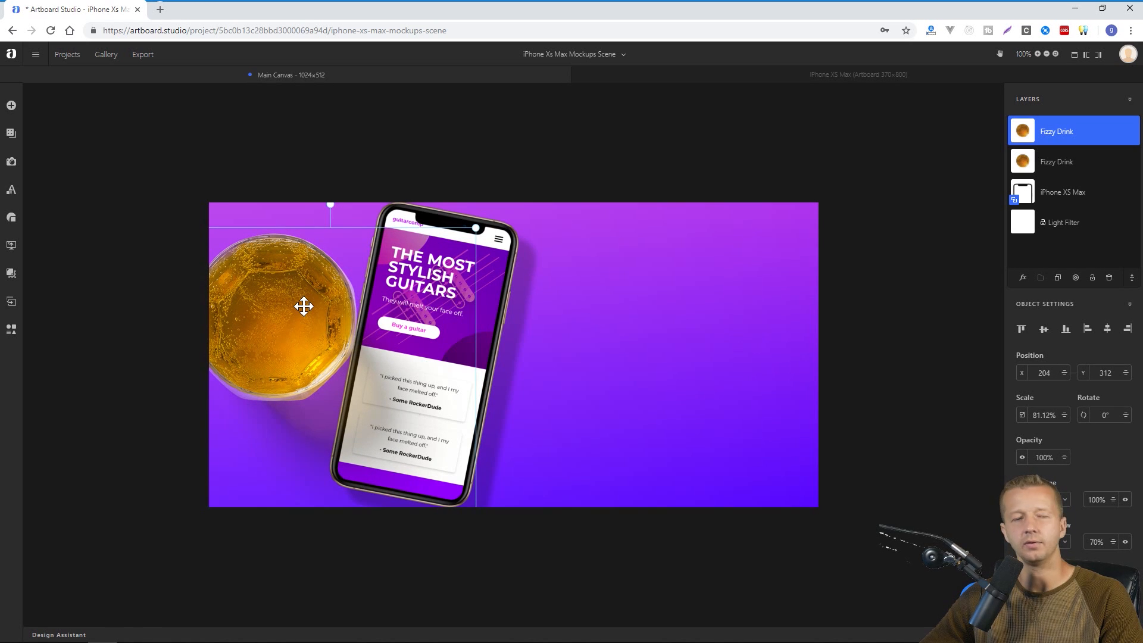
left_click_drag(303, 306, 362, 305)
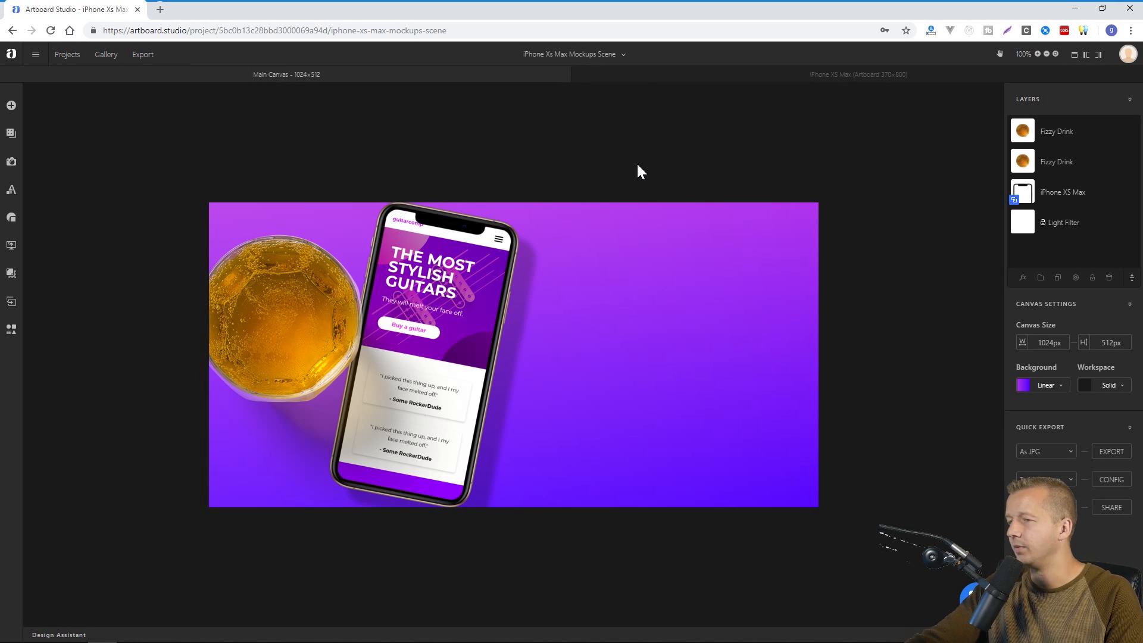
mouse_move(638, 307)
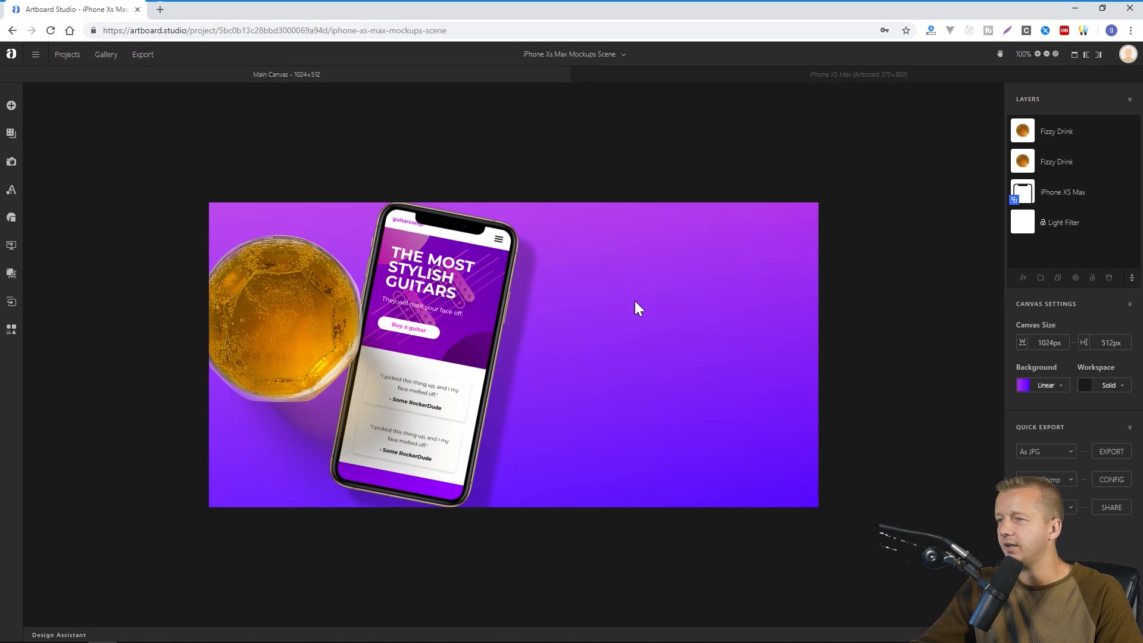
mouse_move(612, 292)
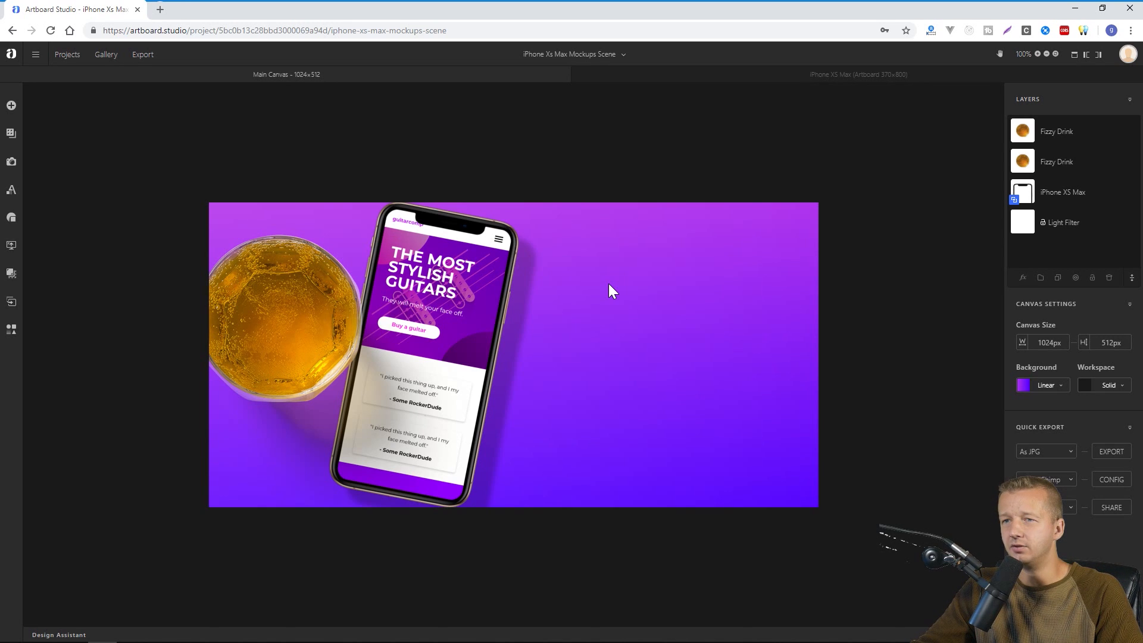
left_click(10, 161)
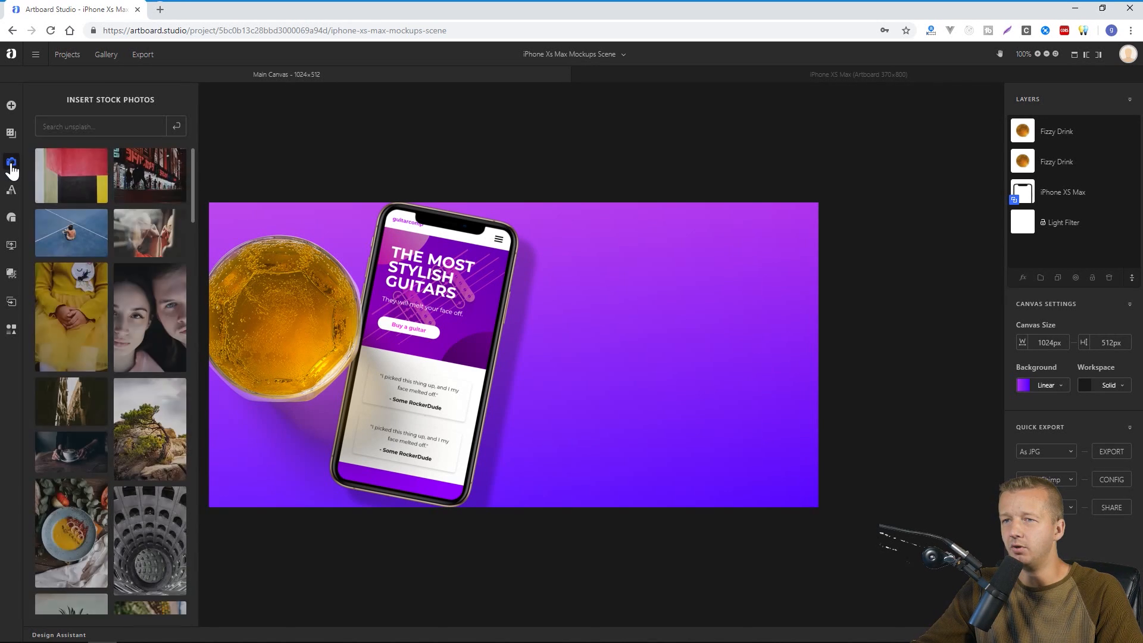
- Search Unsplash for 'guitar' and browse down to the dark Les Paul guitar photo
left_click(100, 125)
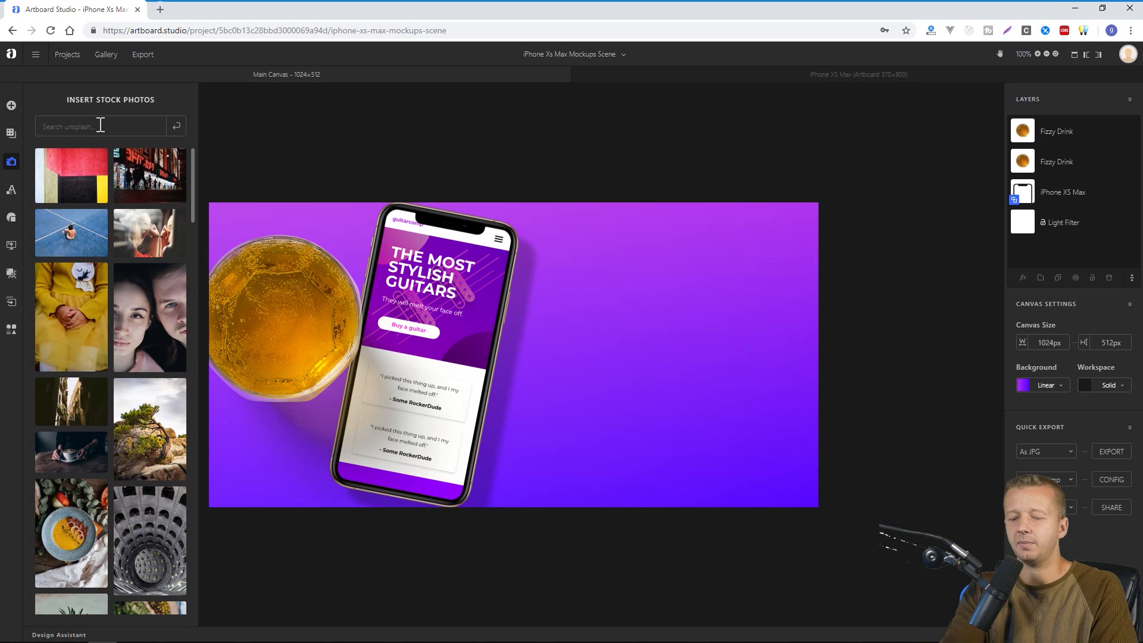
type("guitar")
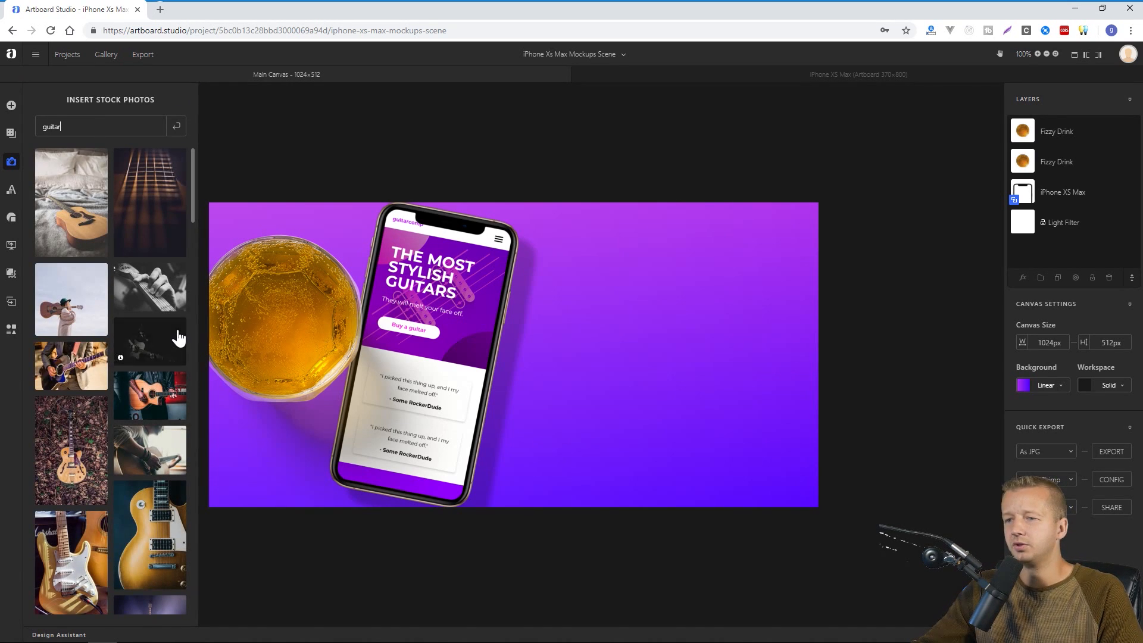
scroll("down", 3)
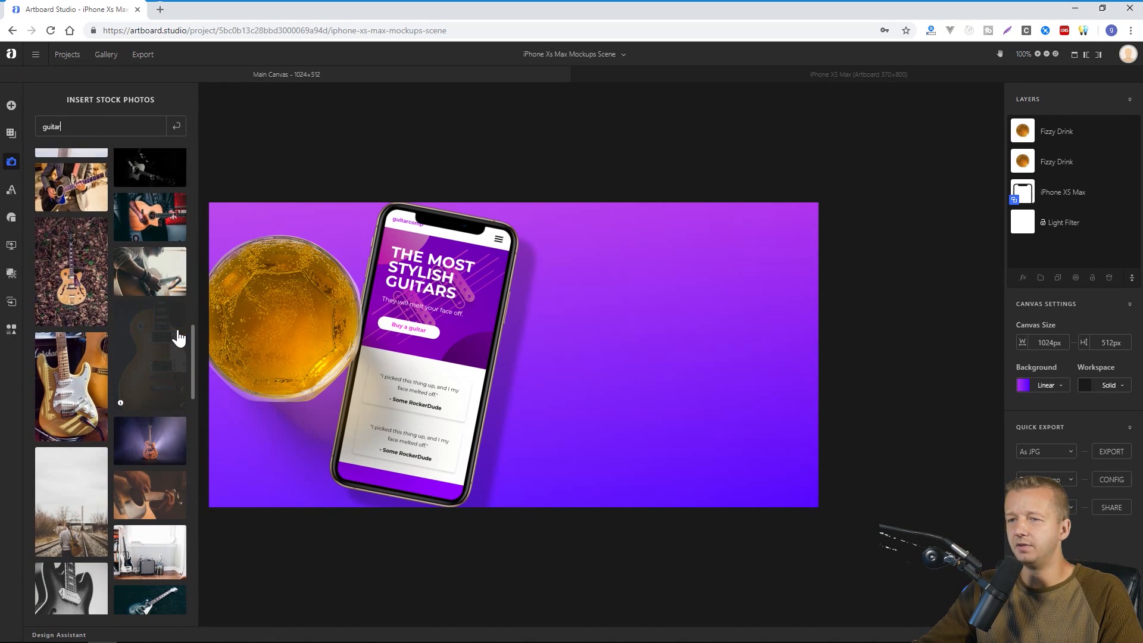
scroll("down", 3)
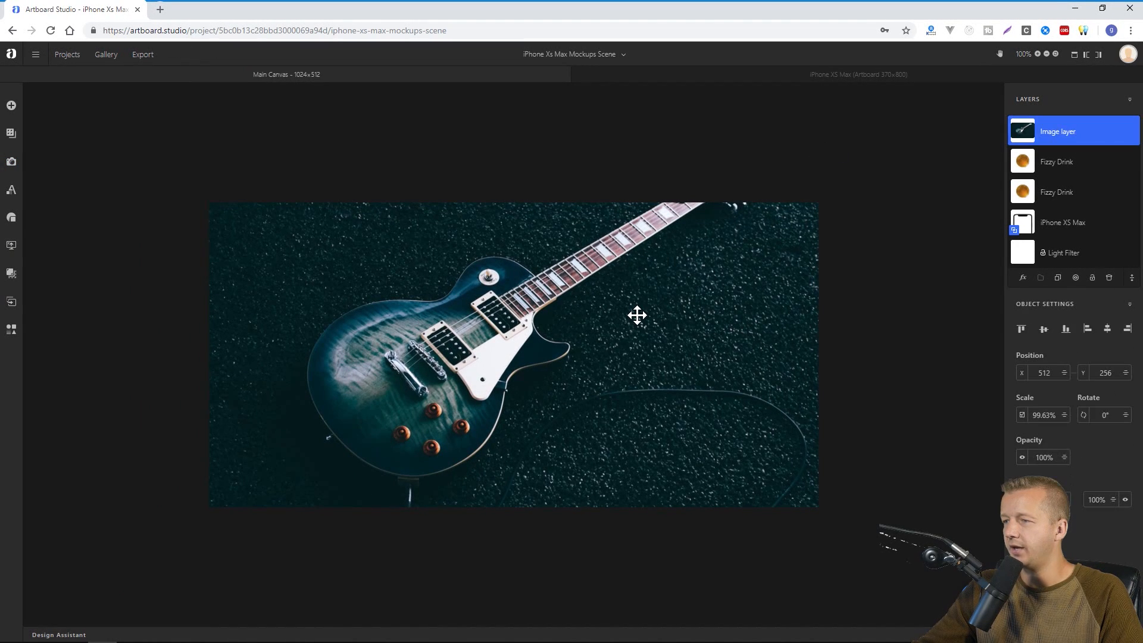
- Send the guitar photo to the back of the stack and lower its opacity so it shows faintly
right_click(636, 315)
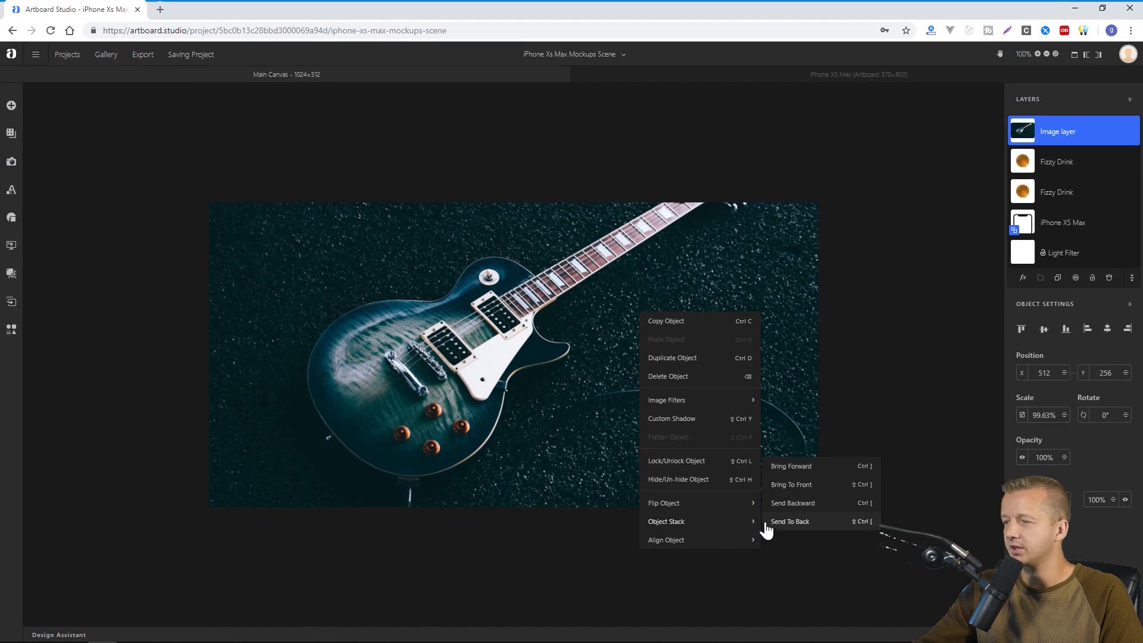
left_click(789, 521)
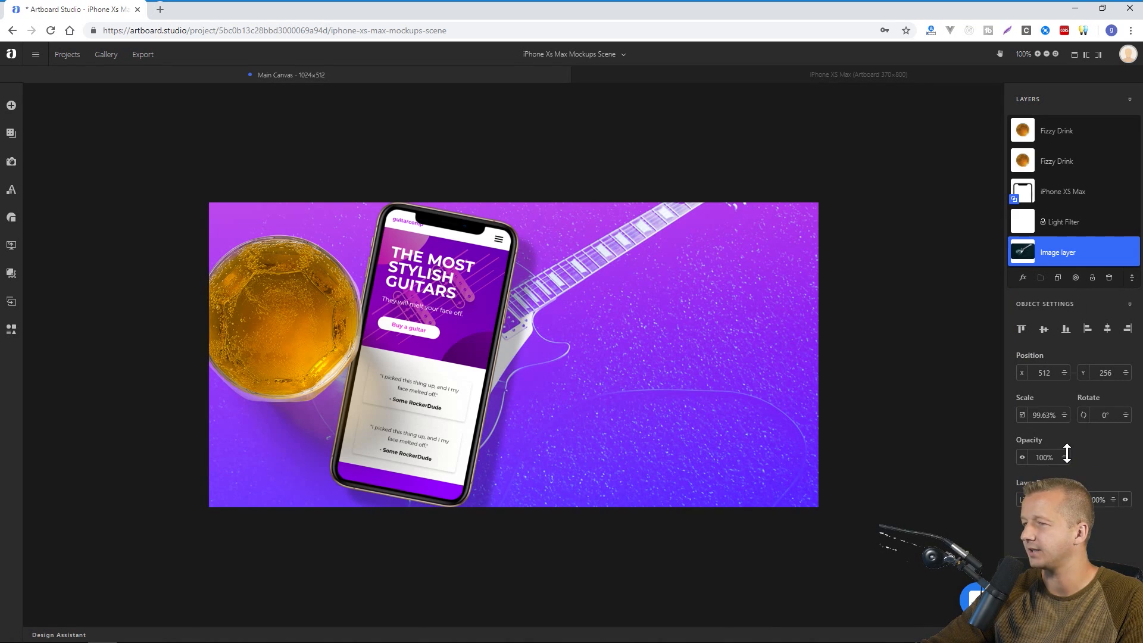
left_click(1066, 461)
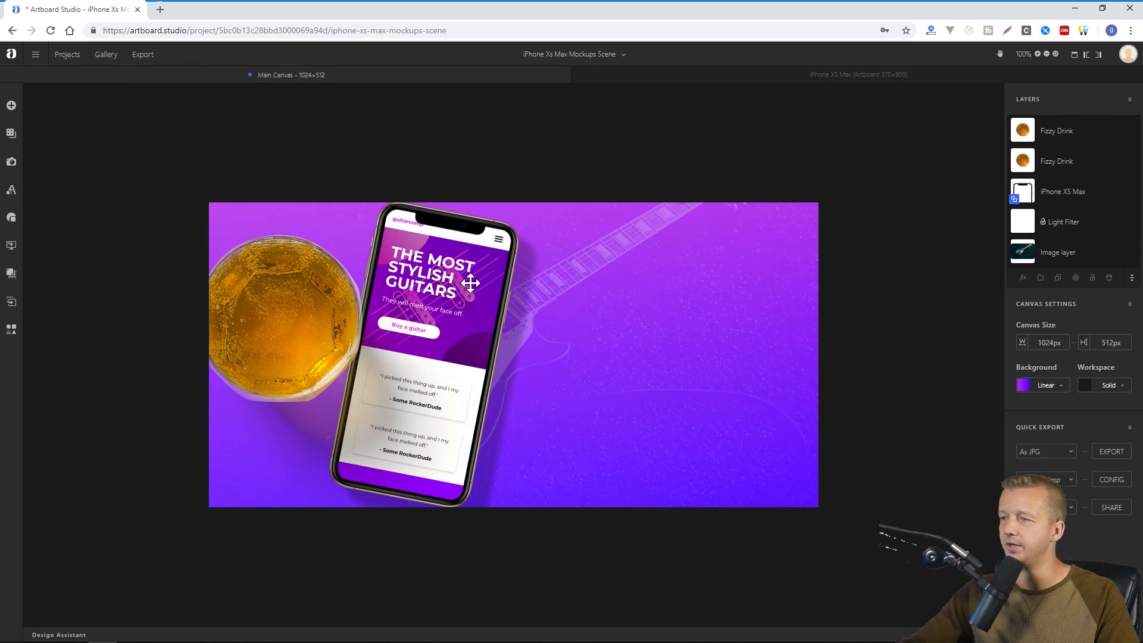
mouse_move(632, 254)
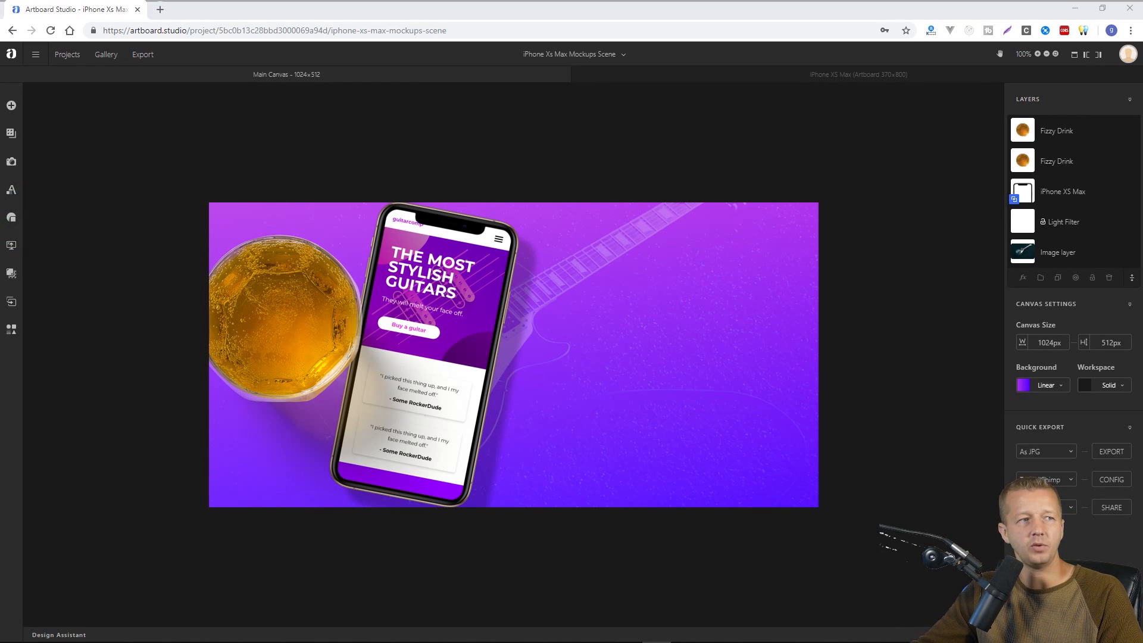
mouse_move(10, 134)
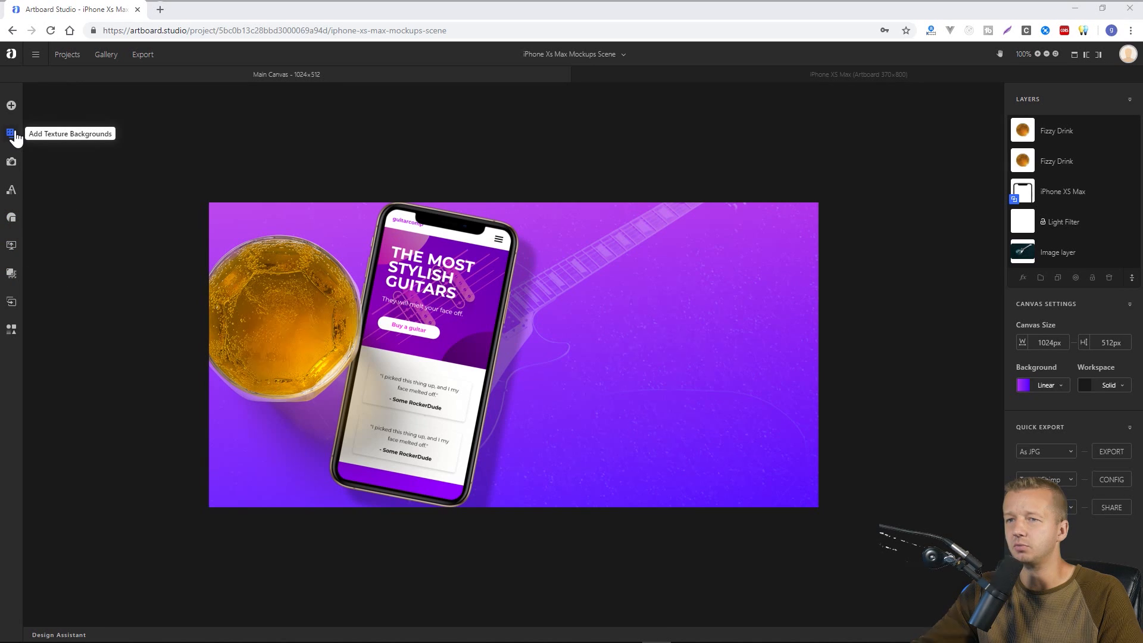
- Add a simple text box and make it white Montserrat
left_click(10, 189)
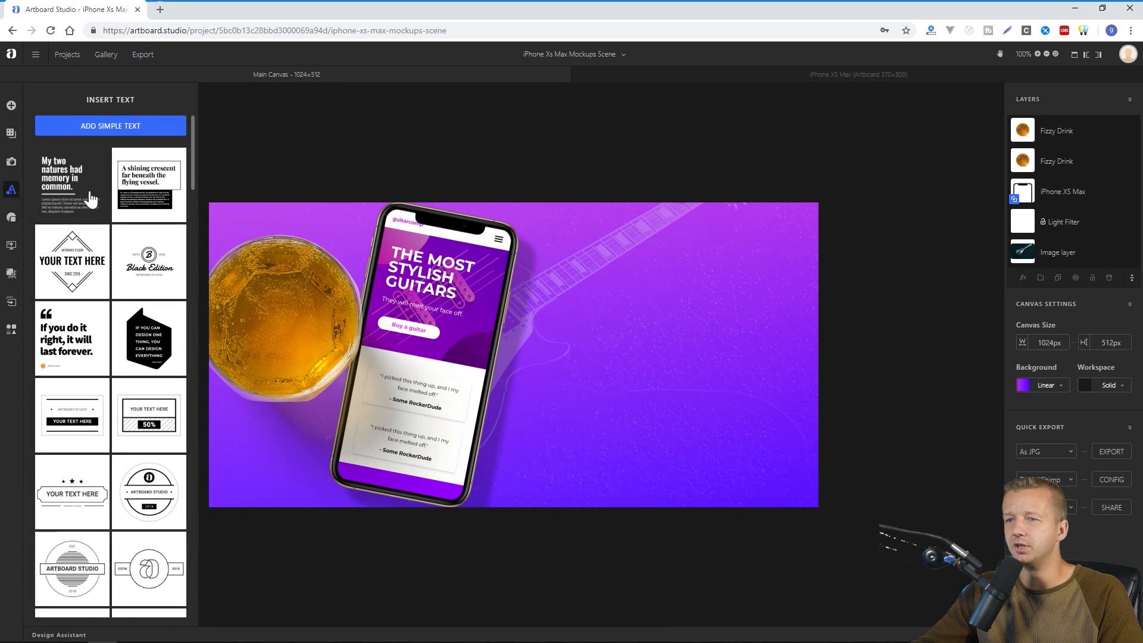
mouse_move(99, 284)
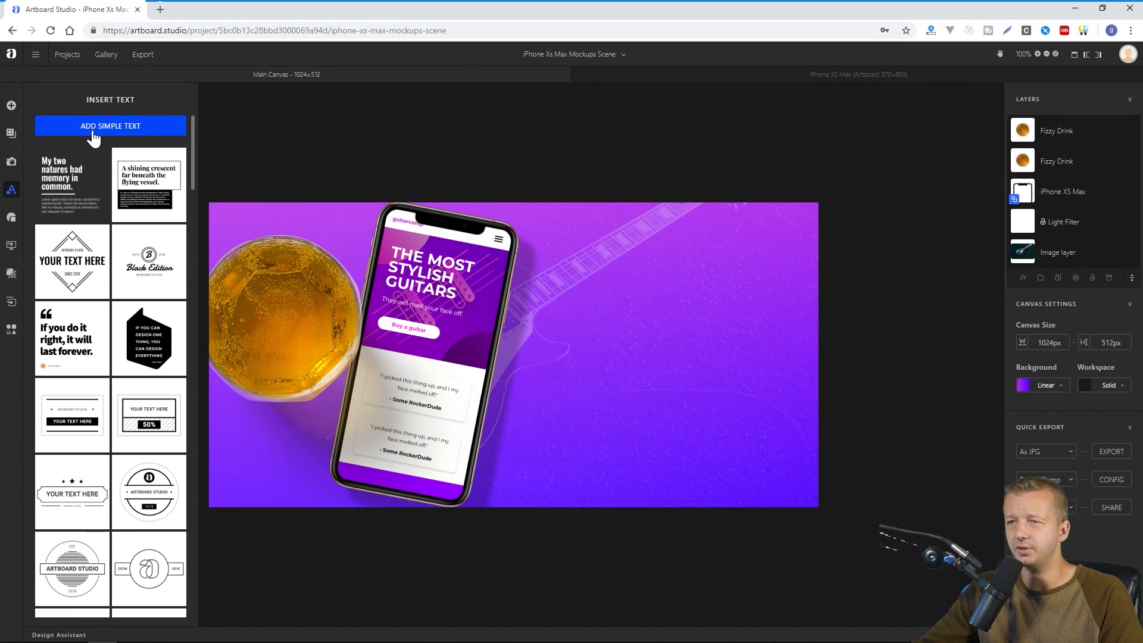
left_click(110, 125)
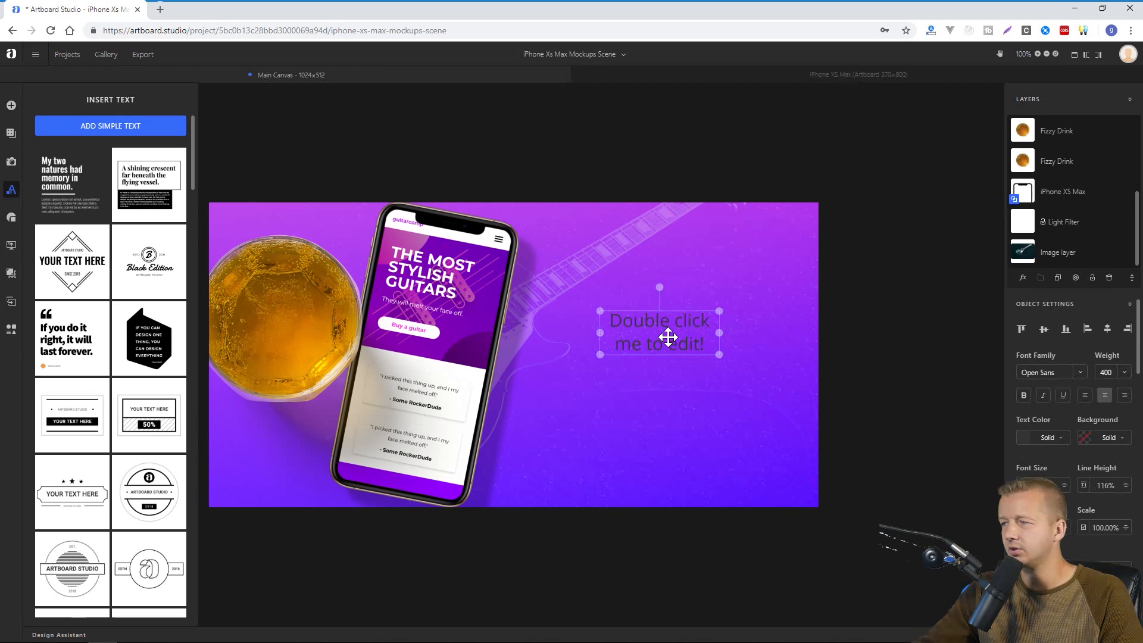
left_click(1042, 437)
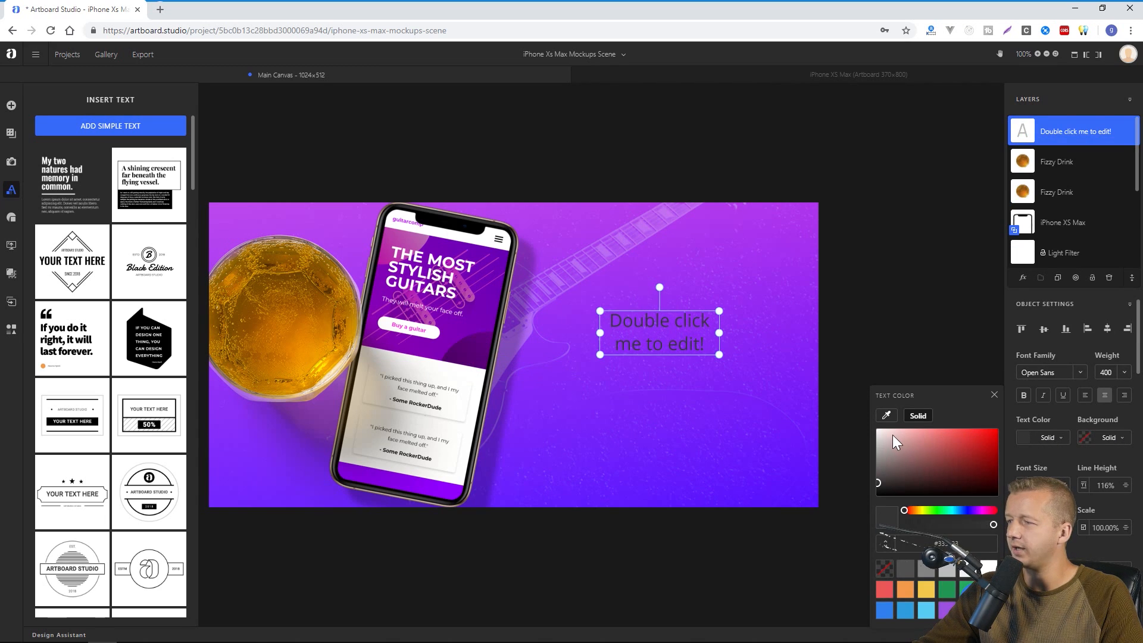
left_click(1047, 327)
type("monts")
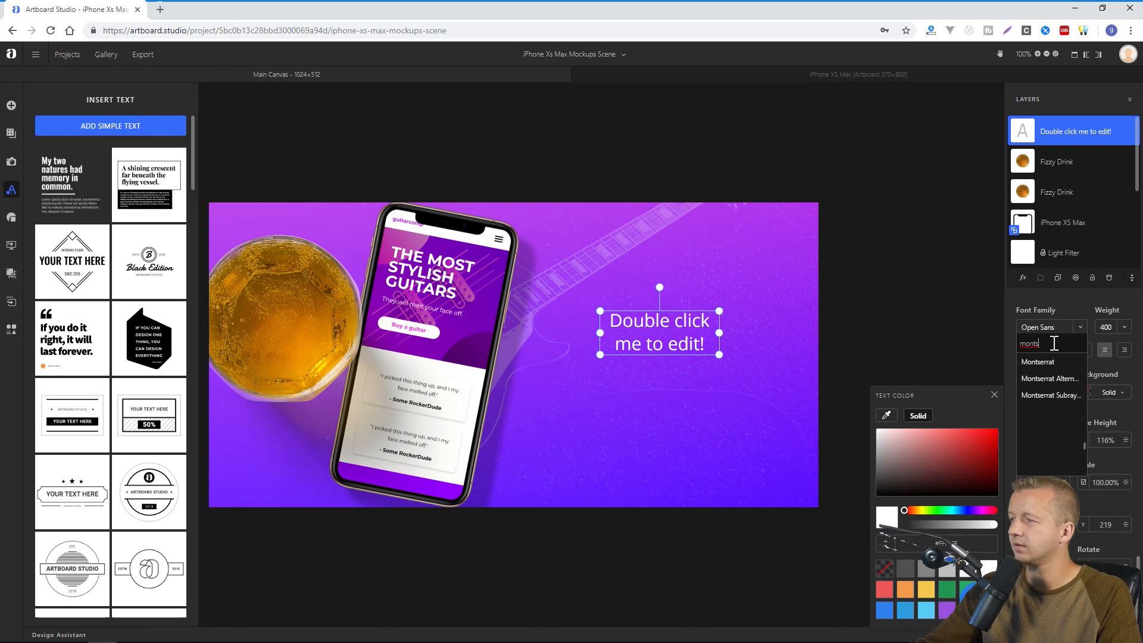
left_click(1036, 362)
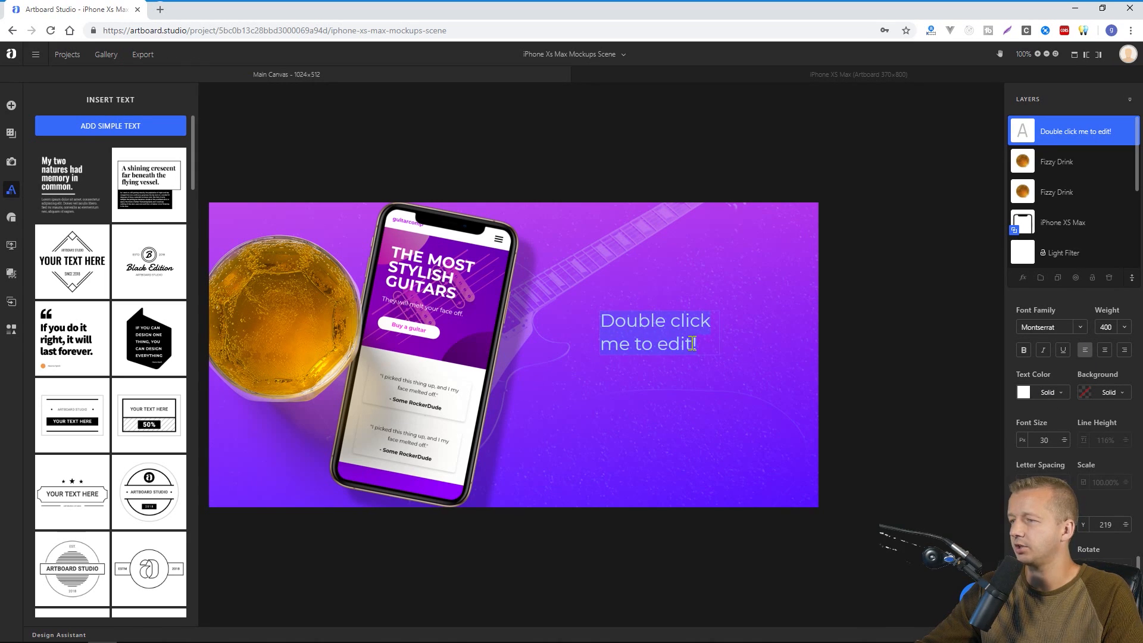
- Write 'OUR NEWEST APP', set weight 700 and enlarge it right of the phone
type("OUR")
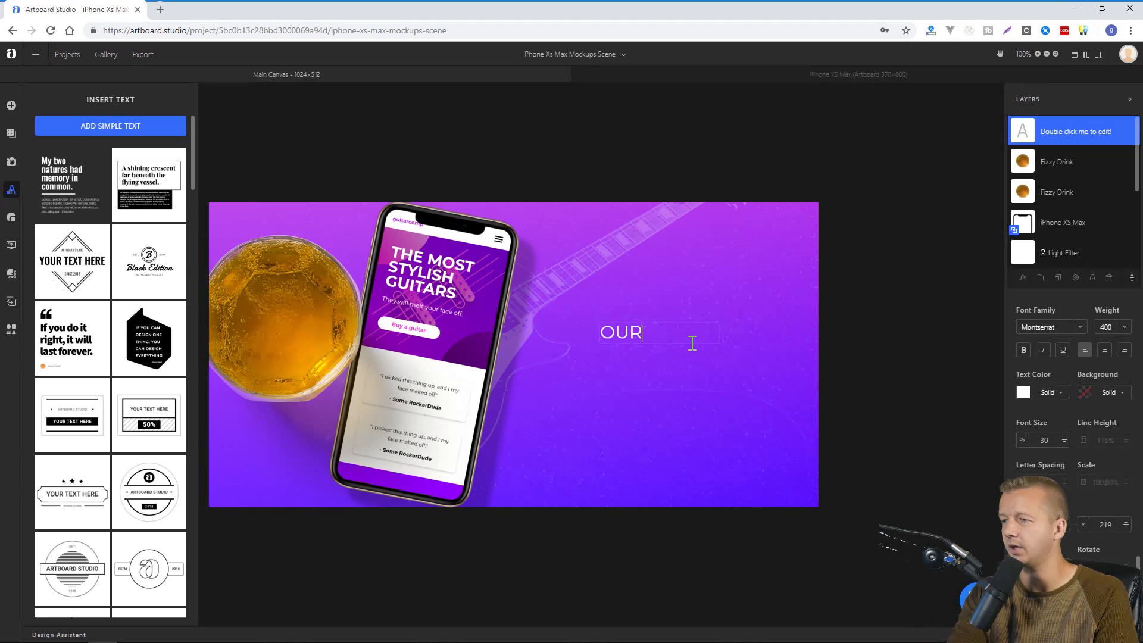
type("NEWEST AP")
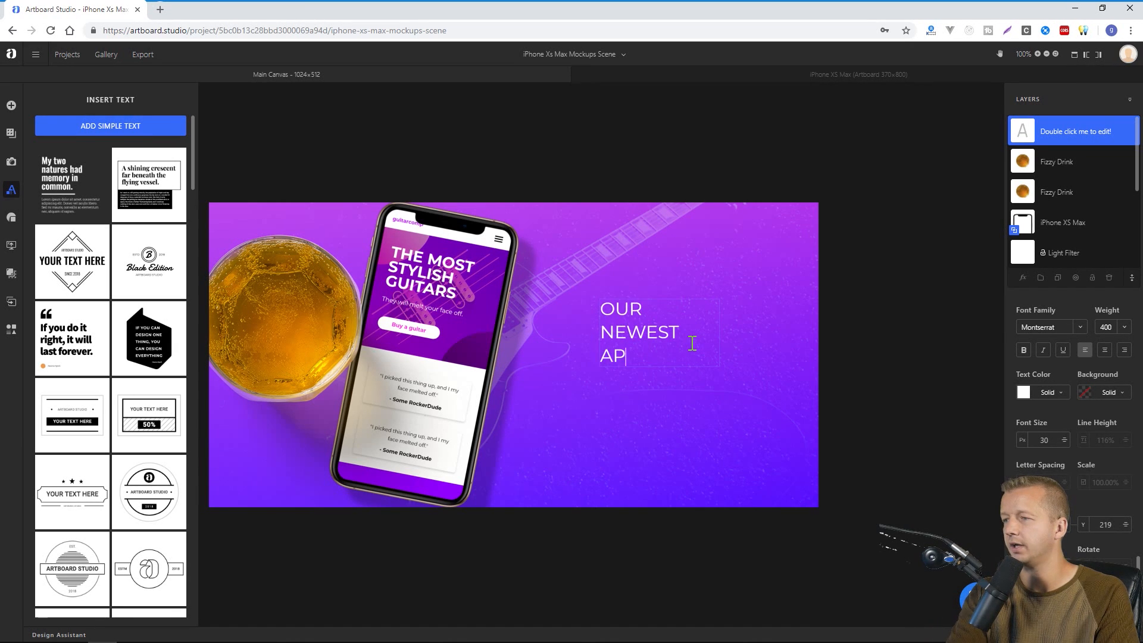
type("P")
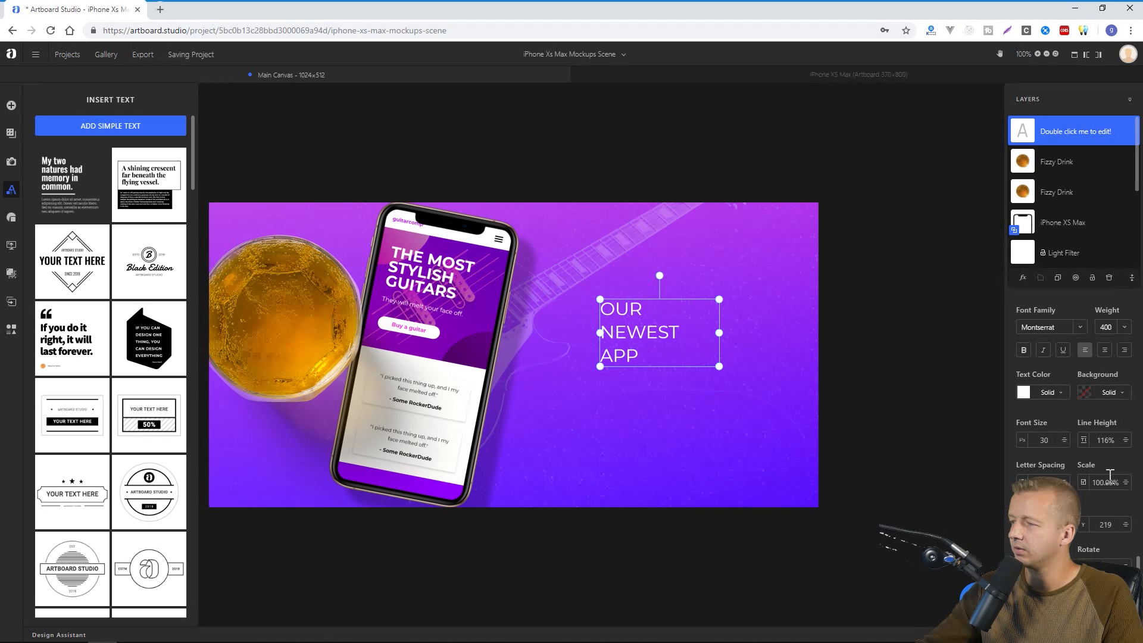
left_click(1106, 326)
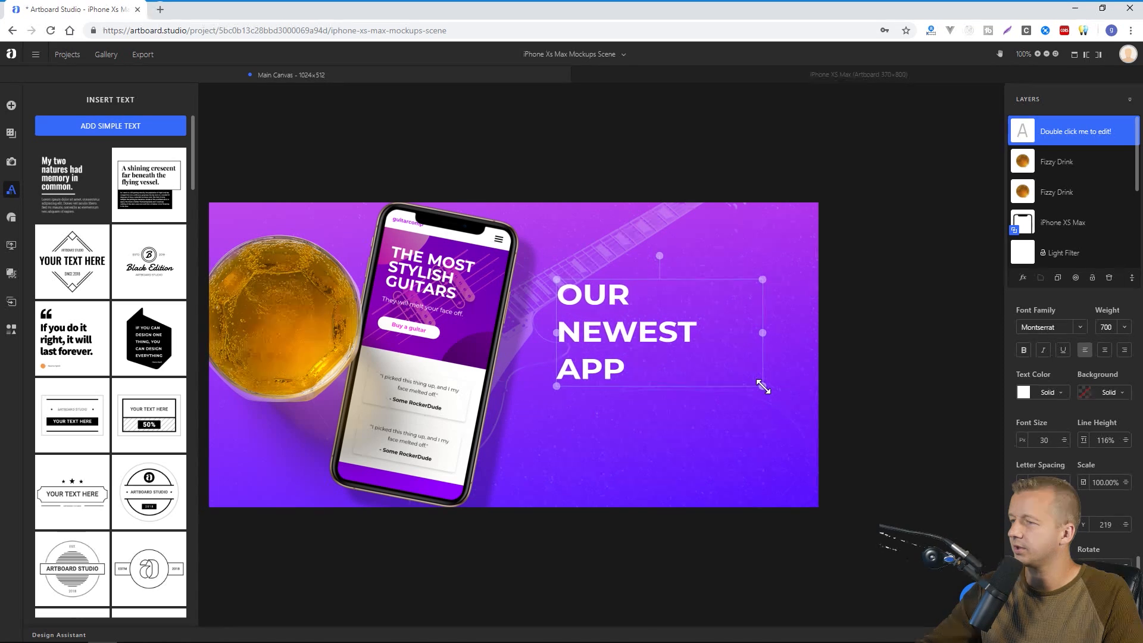
left_click_drag(762, 386, 814, 423)
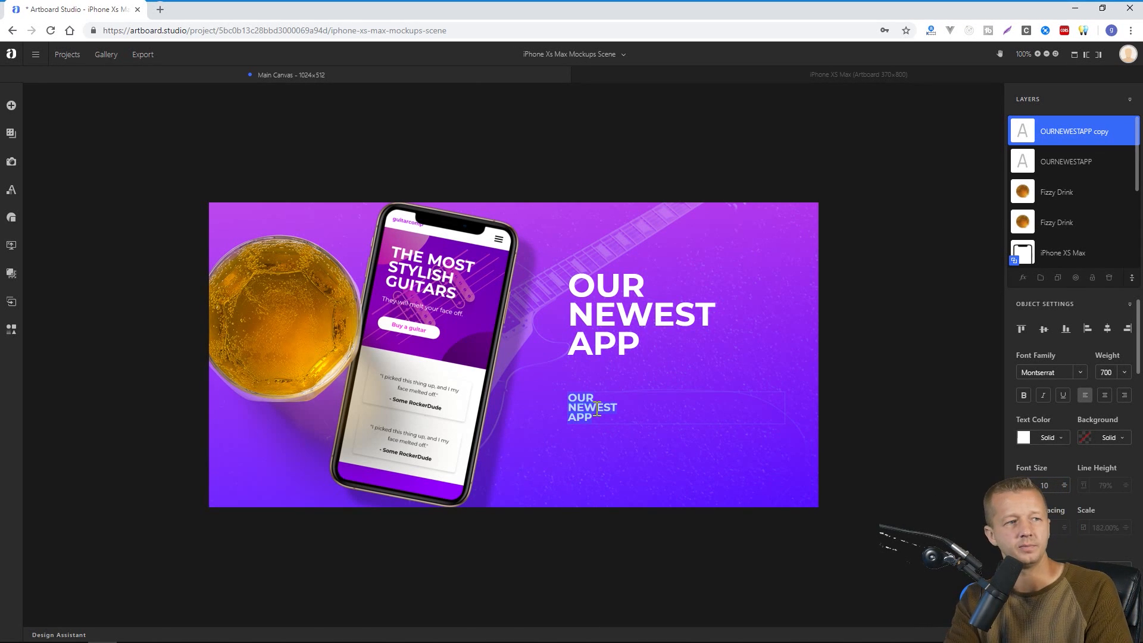
- Retype the duplicated text as 'Download our new free app now.' at weight 500 and tilt both texts 10°
type("Down")
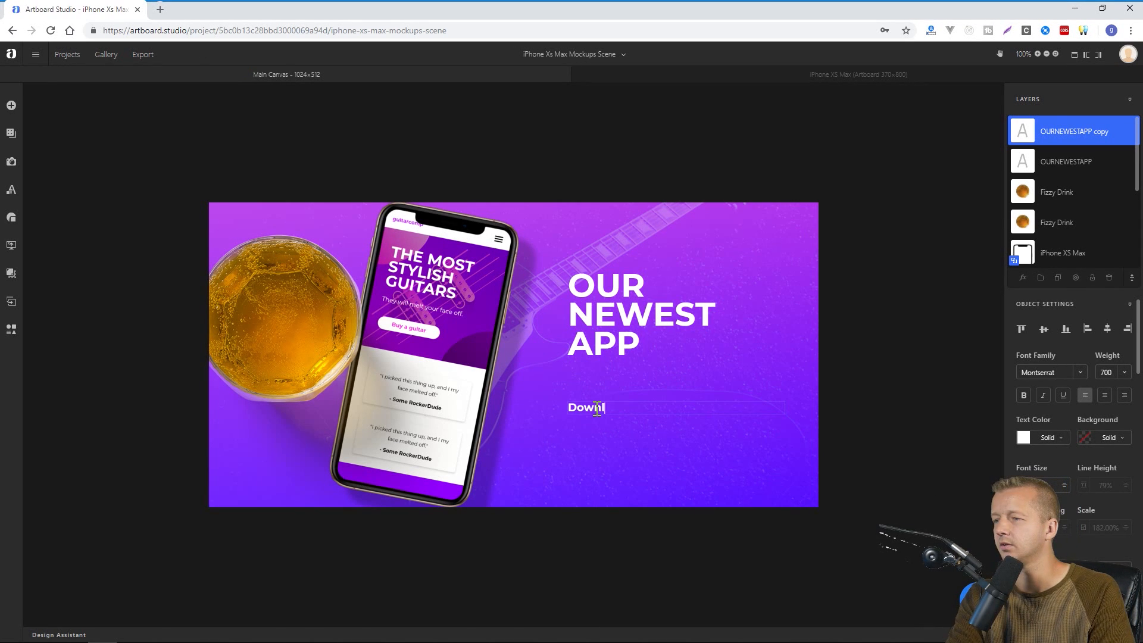
type("load our new fre")
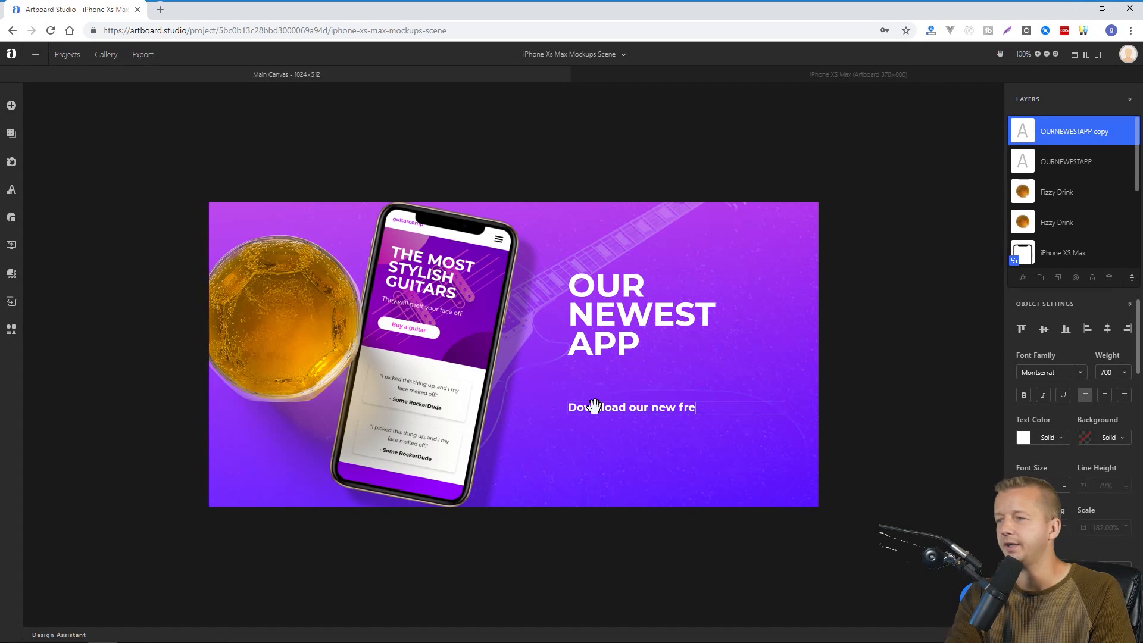
type("e app now.")
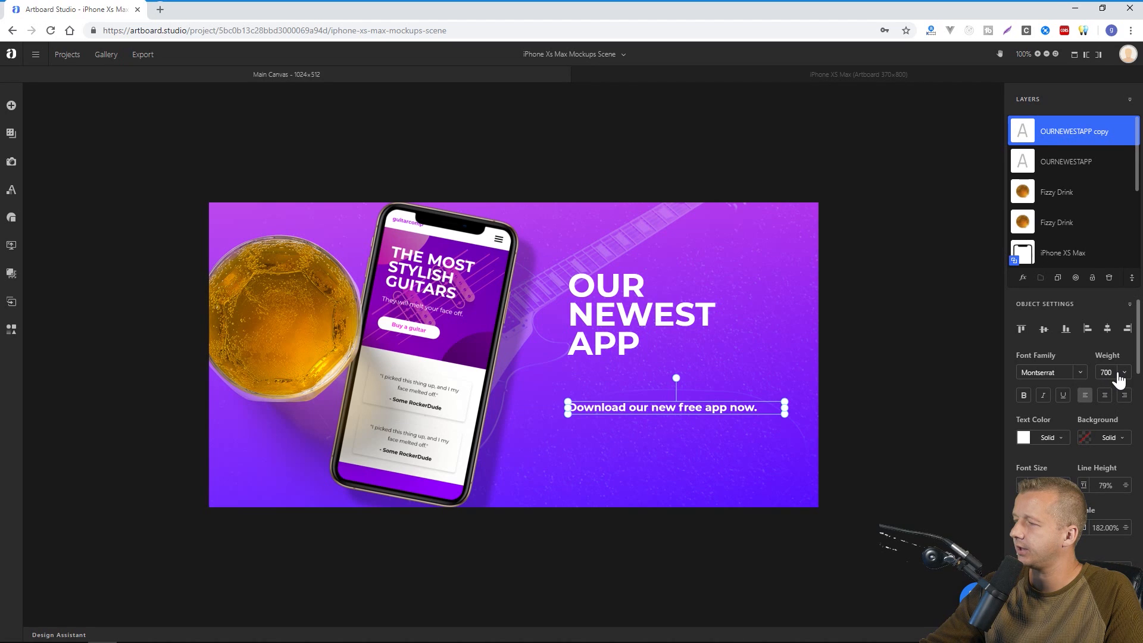
left_click(1122, 371)
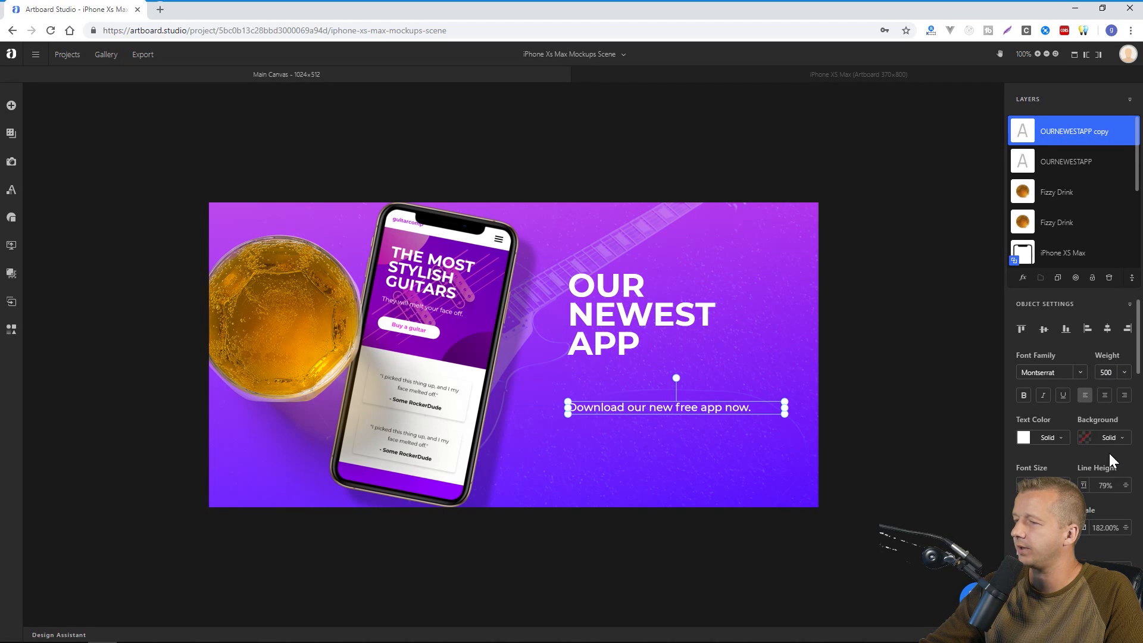
left_click_drag(659, 408, 652, 377)
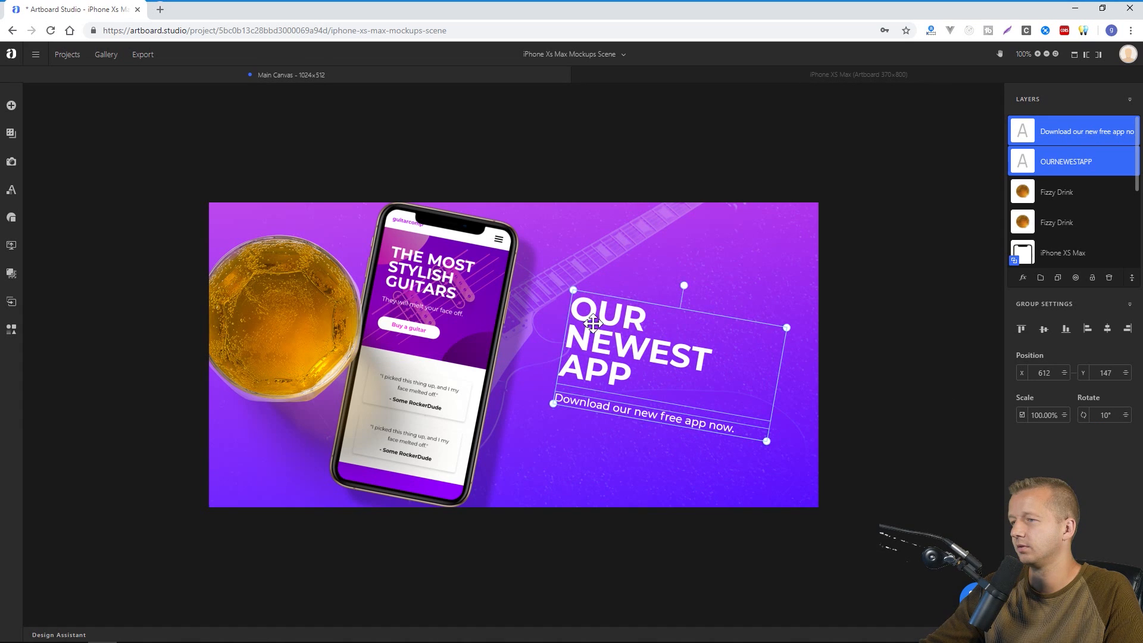
left_click(523, 143)
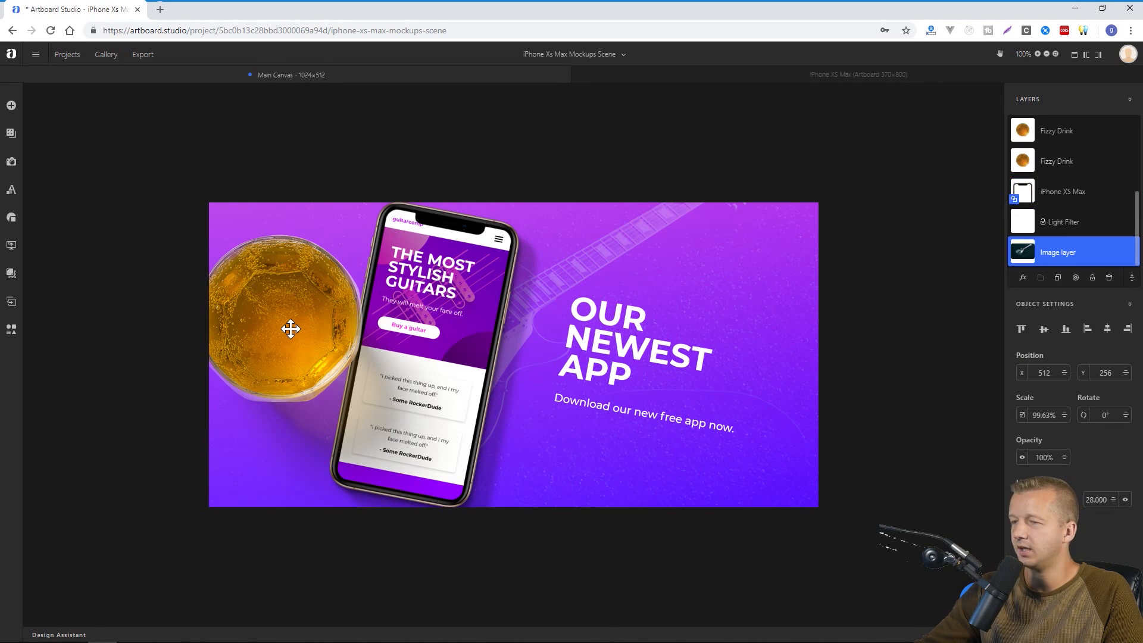
left_click(1064, 131)
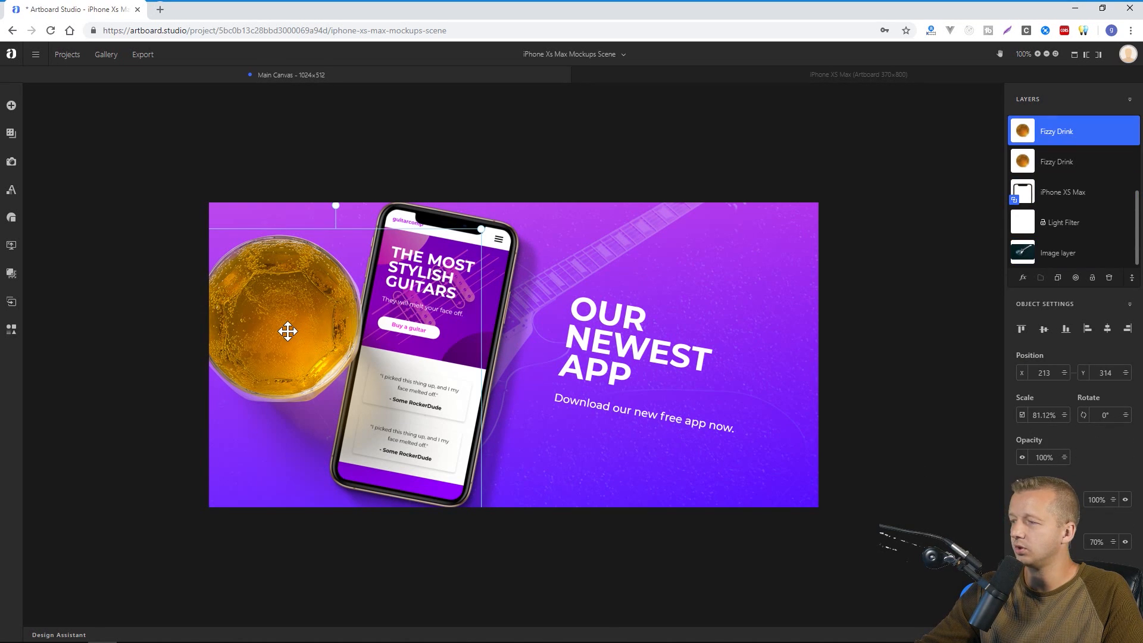